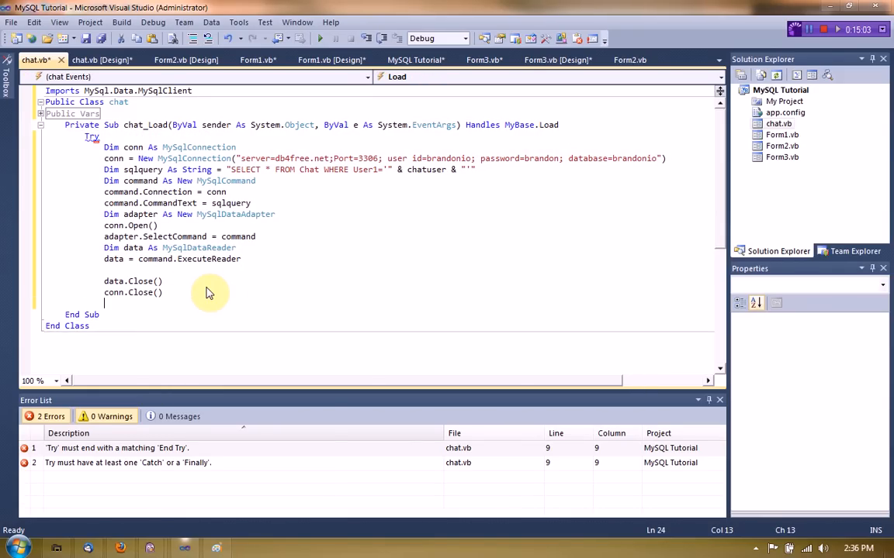
- Close the Try block with Catch ex As Exception, an error MsgBox and End Try
type("Catch ex As e")
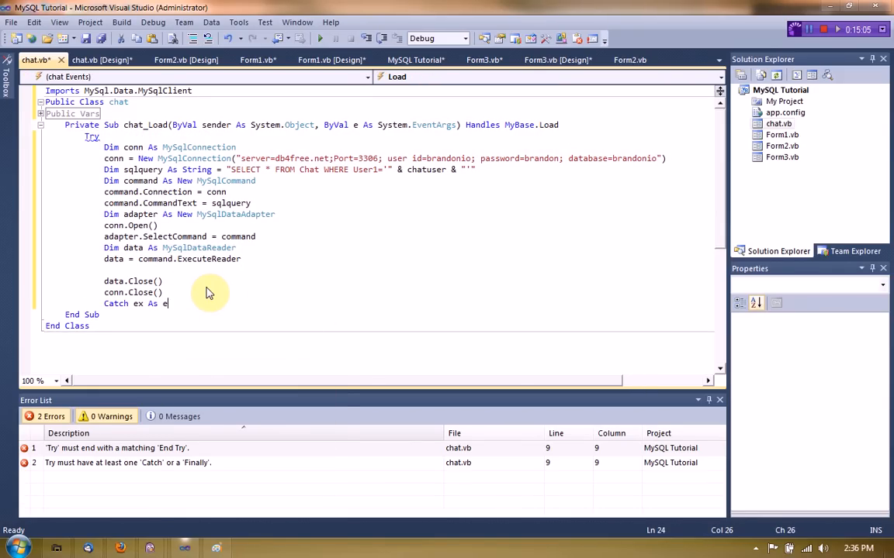
type("end")
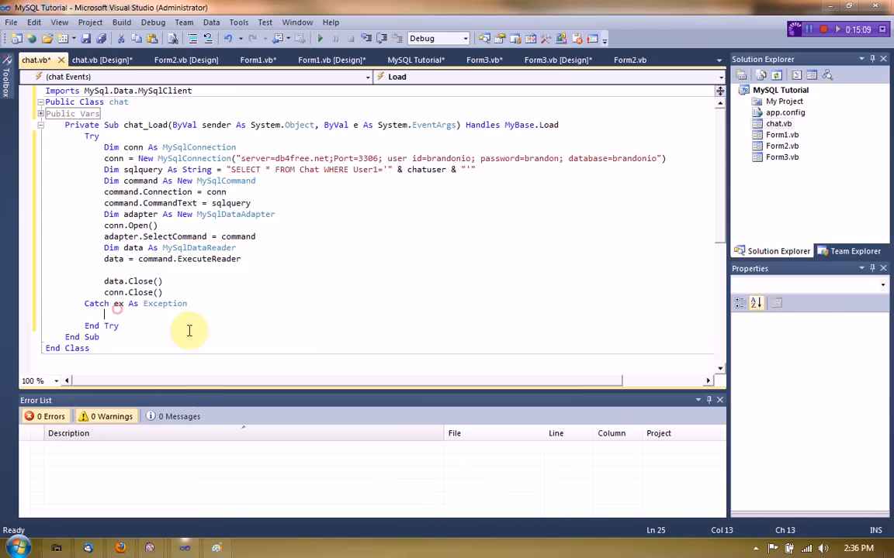
type("MsgBox(\"ERRORRRR")
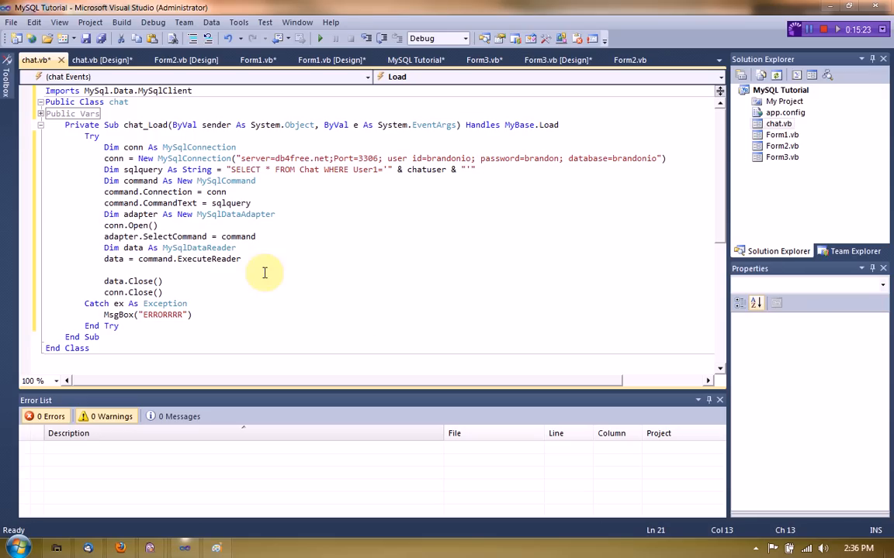
left_click(40, 111)
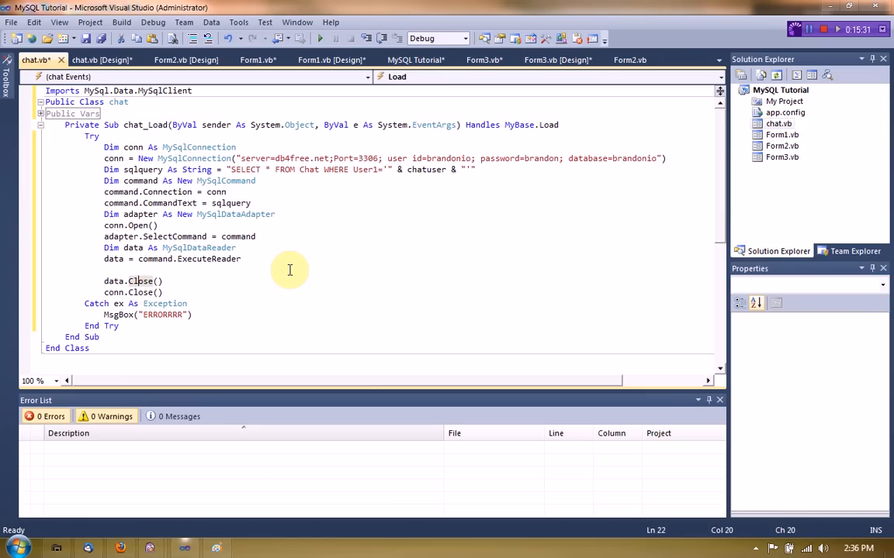
- Add a While data.Read() loop that sets id = data(0).ToString
type("While data.Read(")
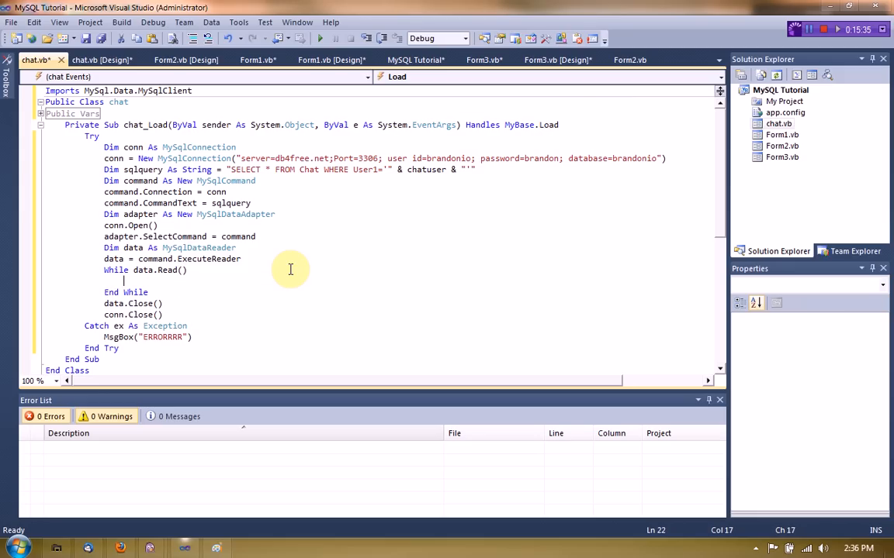
type("id =")
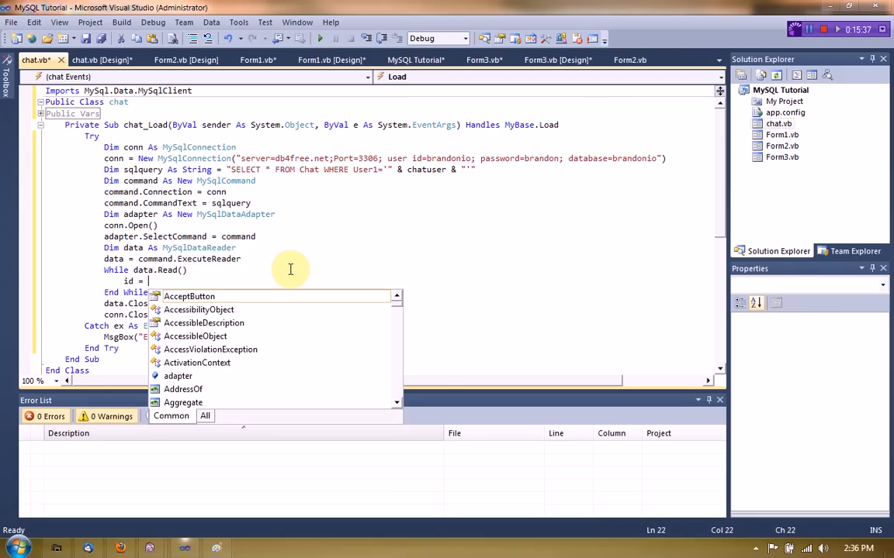
mouse_move(189, 296)
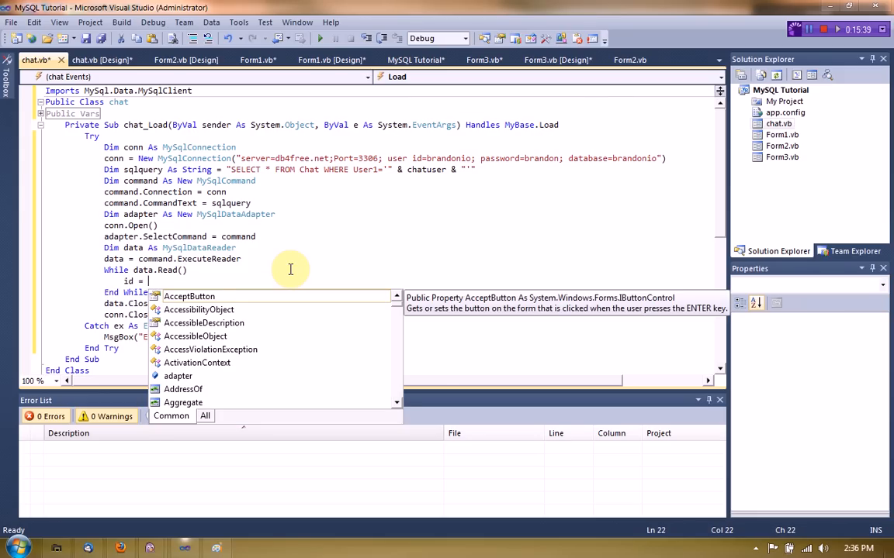
type("data(0).to")
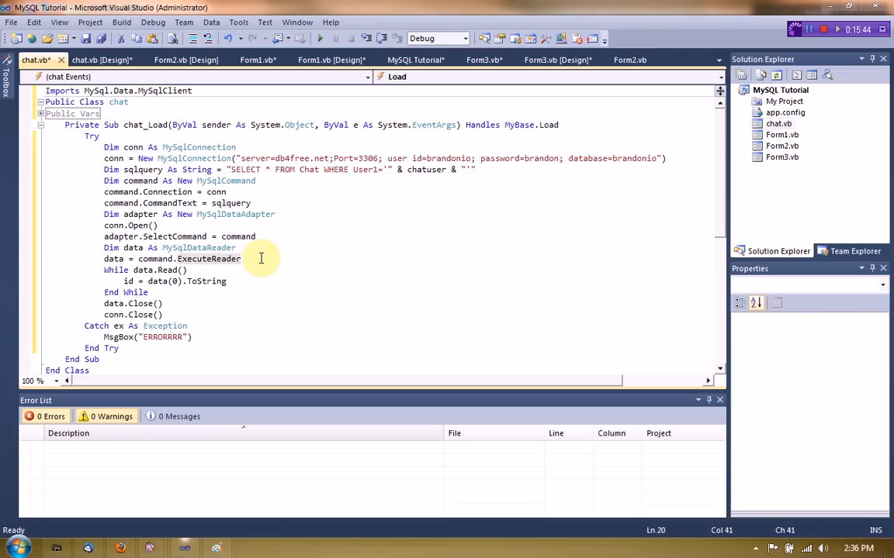
mouse_move(419, 335)
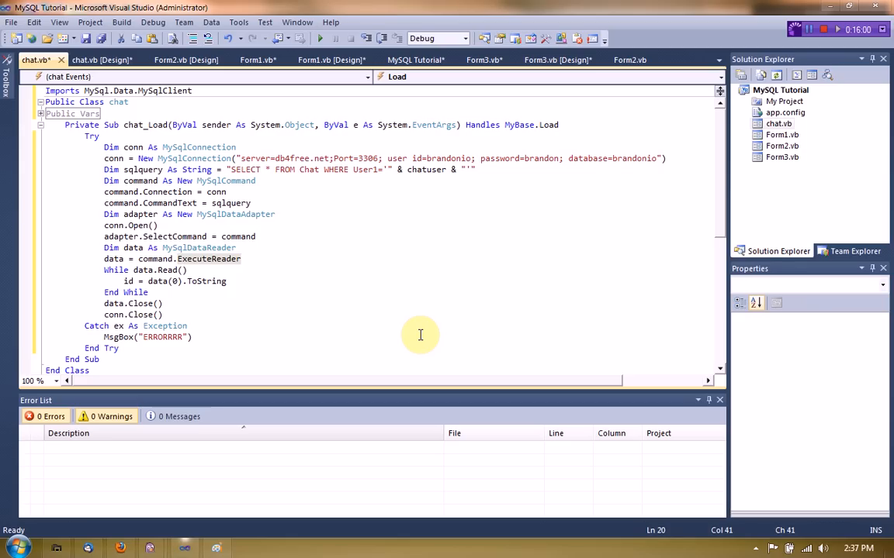
- Generate an empty Button1_Click handler for the Send button from the chat form designer
left_click(779, 124)
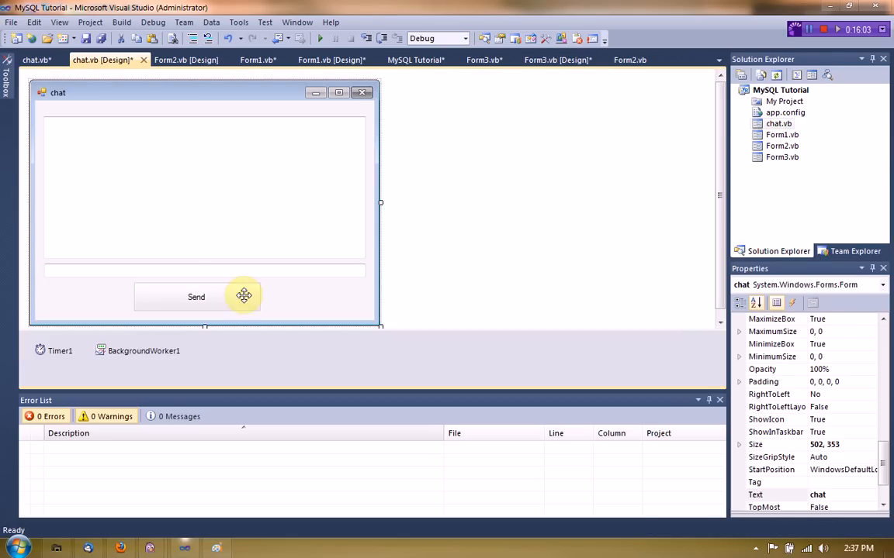
left_click(196, 297)
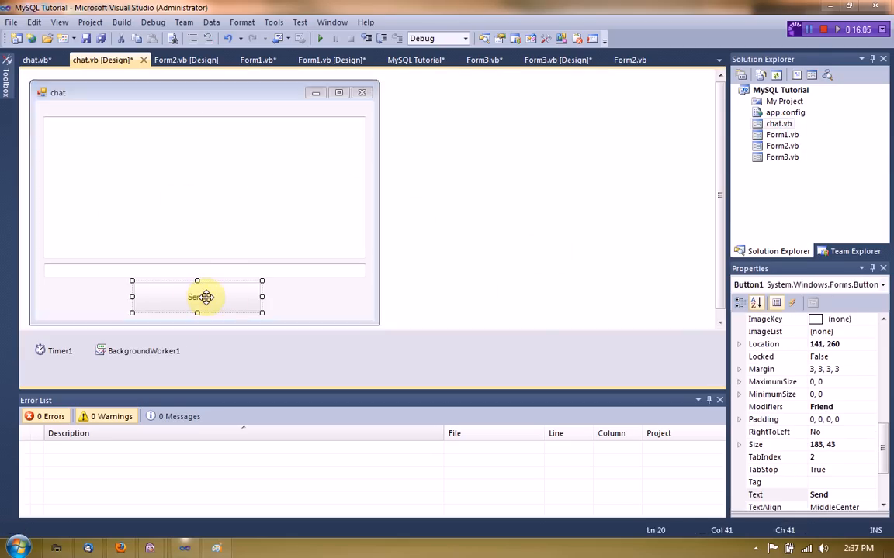
double_click(196, 298)
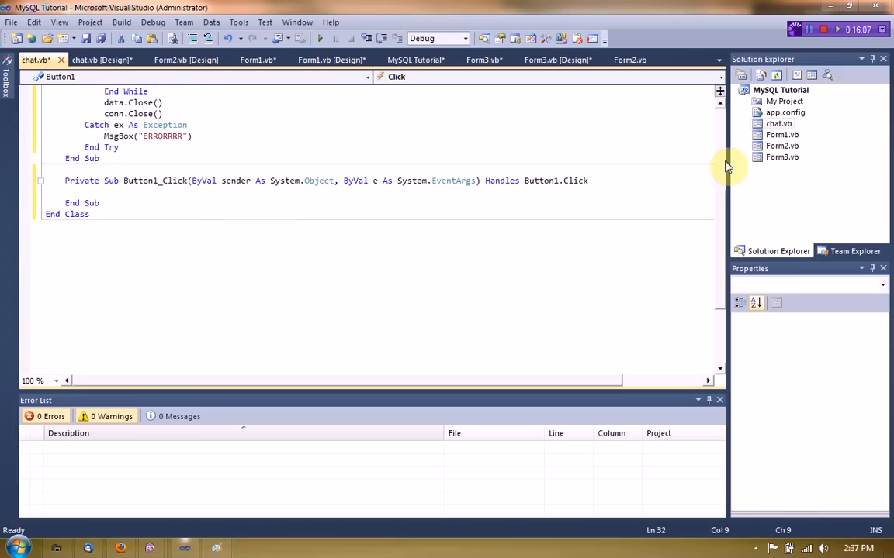
left_click(101, 59)
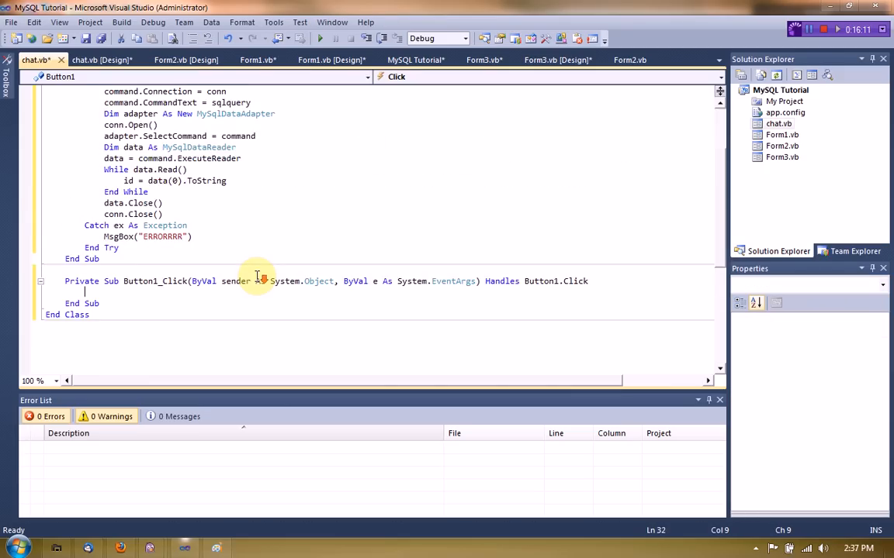
scroll("up", 3)
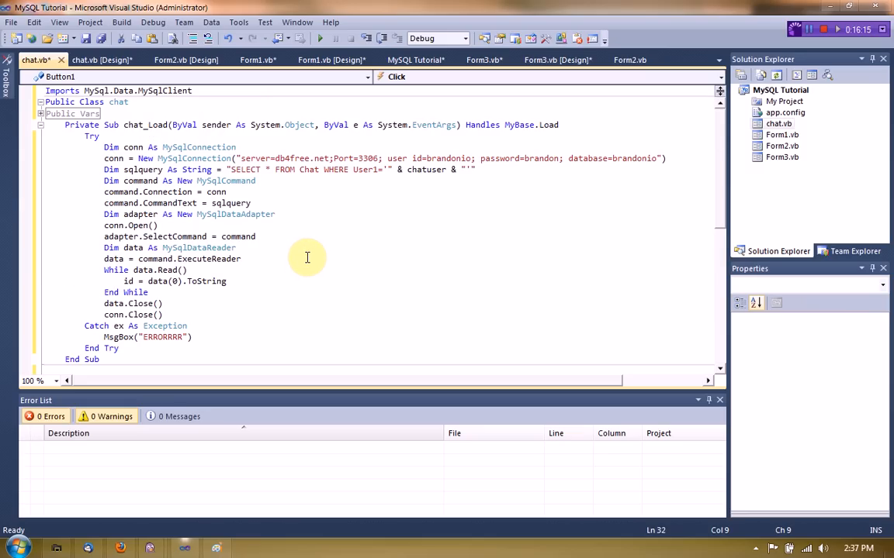
scroll("down", 3)
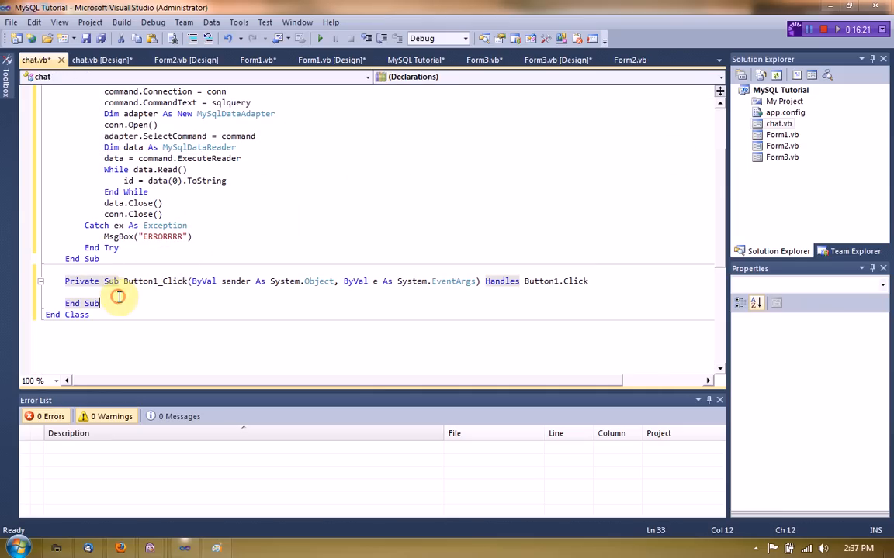
- Declare conn As New MySqlConnection with the db4free connection string and begin Dim sqlquery
type("MySqlConnection")
type("conn = New m")
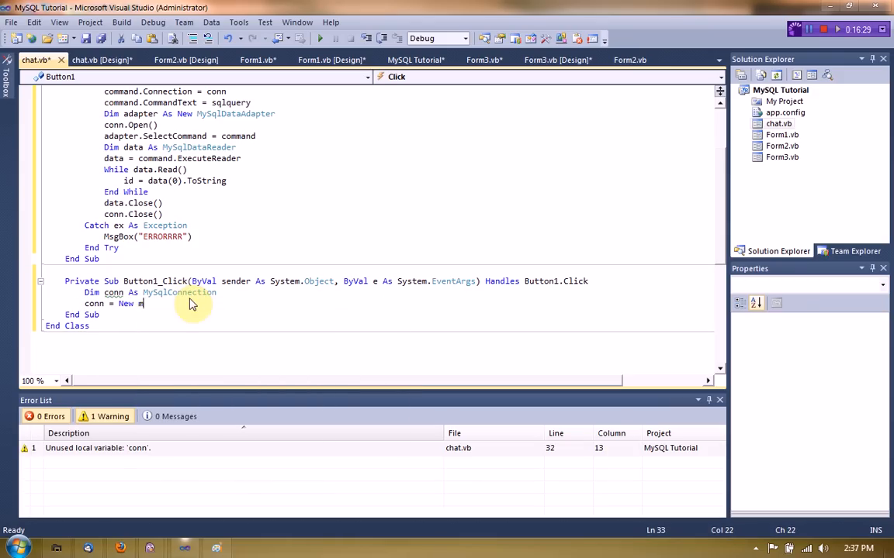
type("ysqlconnection")
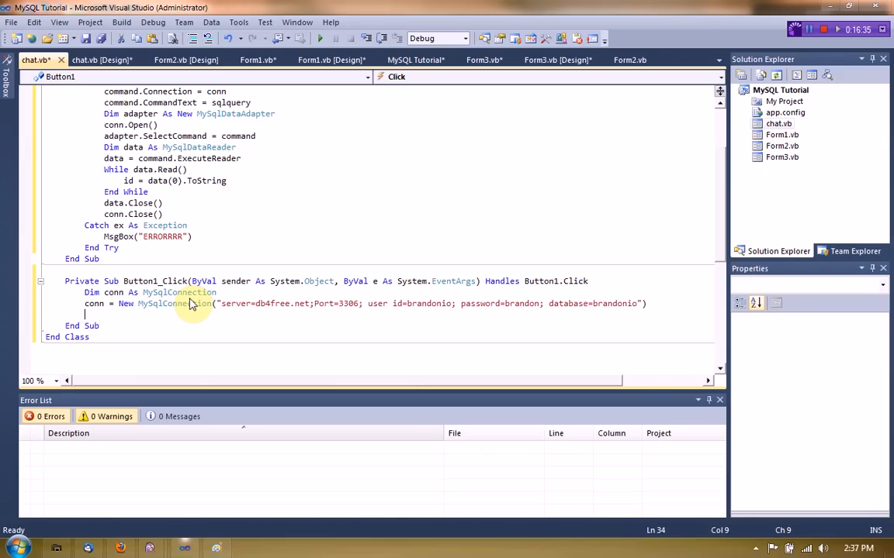
type("Dim sqlquery As String = \"UPDATE")
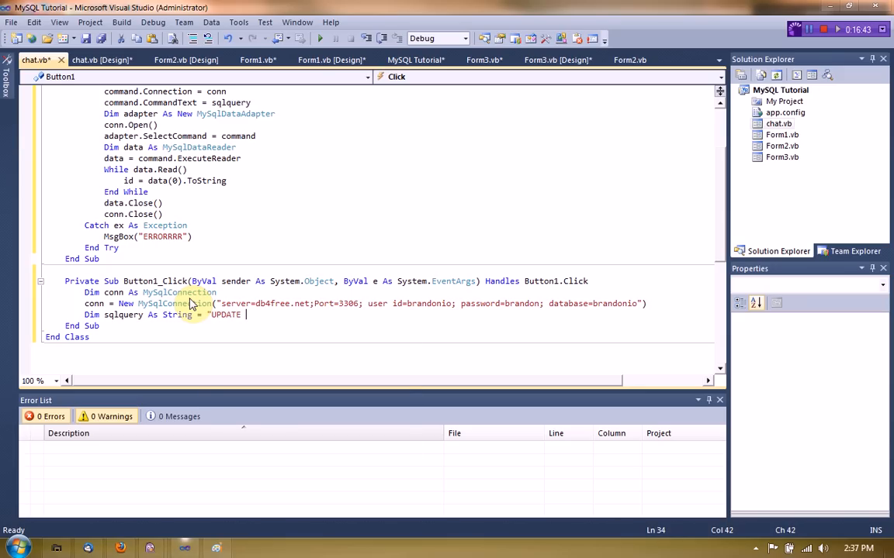
- Write the UPDATE Chat SET MessageFromUser1 = message text WHERE ID = id query string
type("Chat")
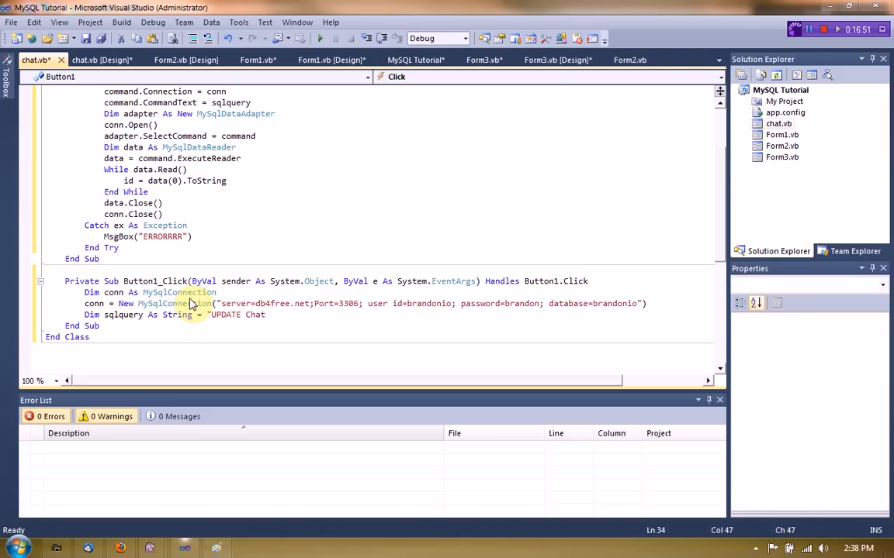
type("SET")
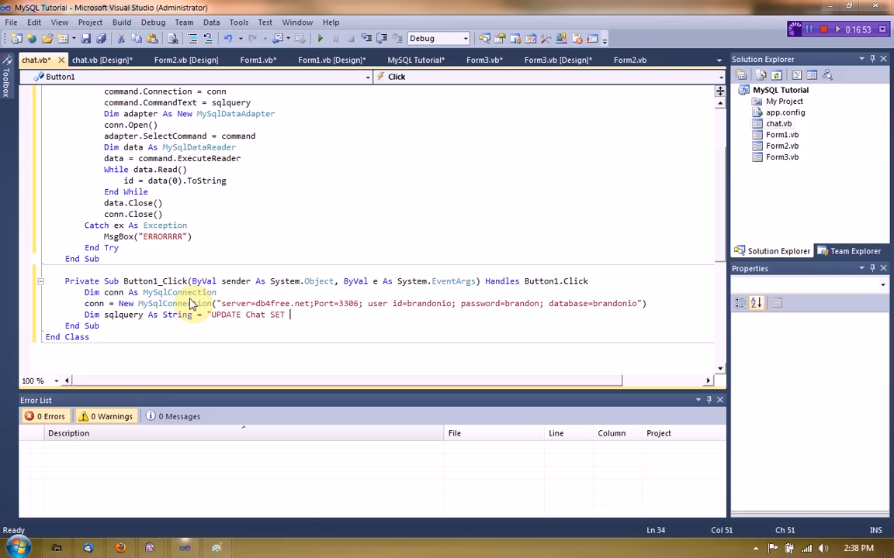
type("MessageFromUser1='\"")
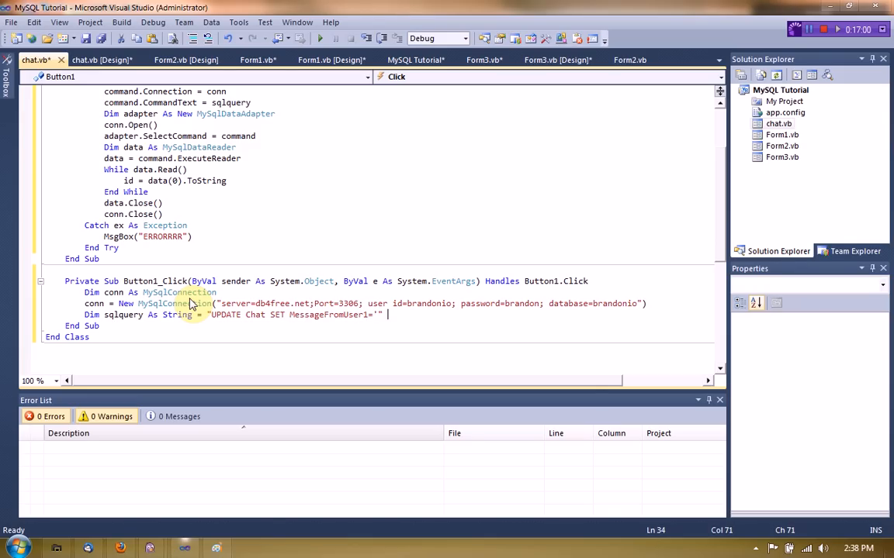
type("& txt_ch")
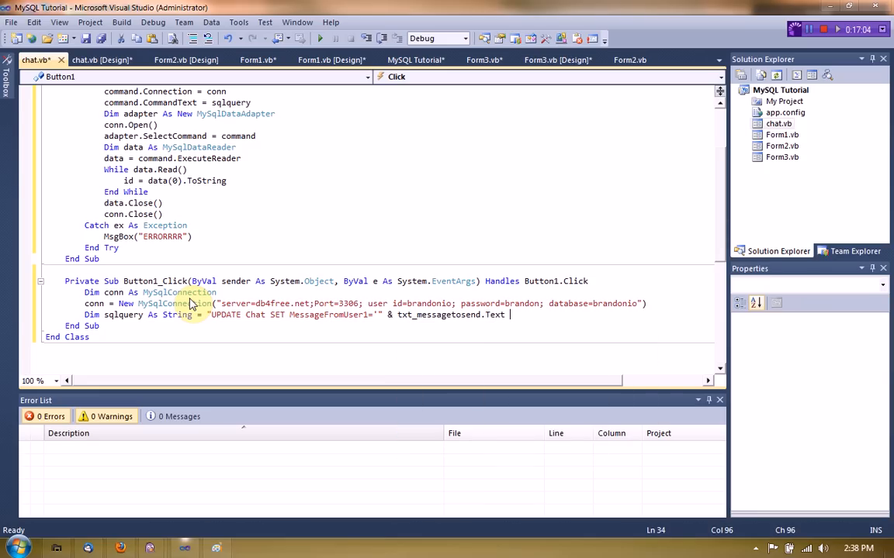
type("& \"'")
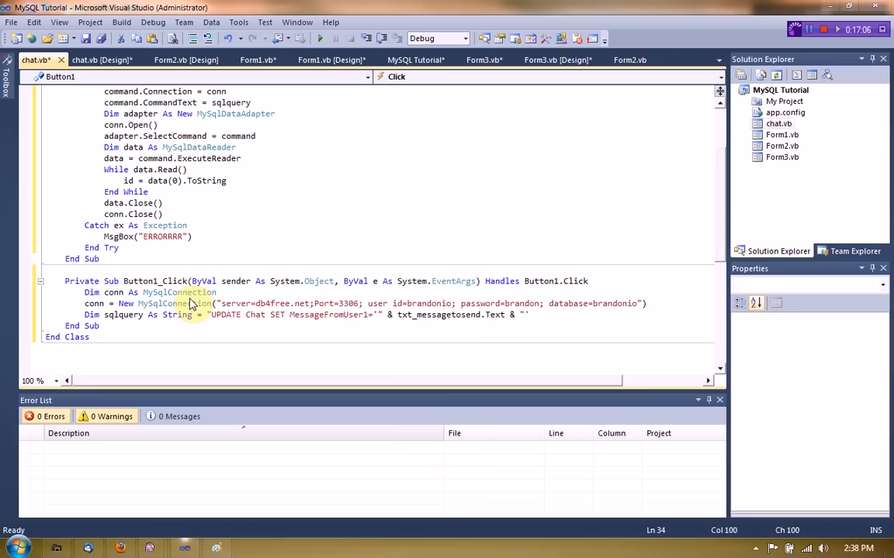
type("WJERE")
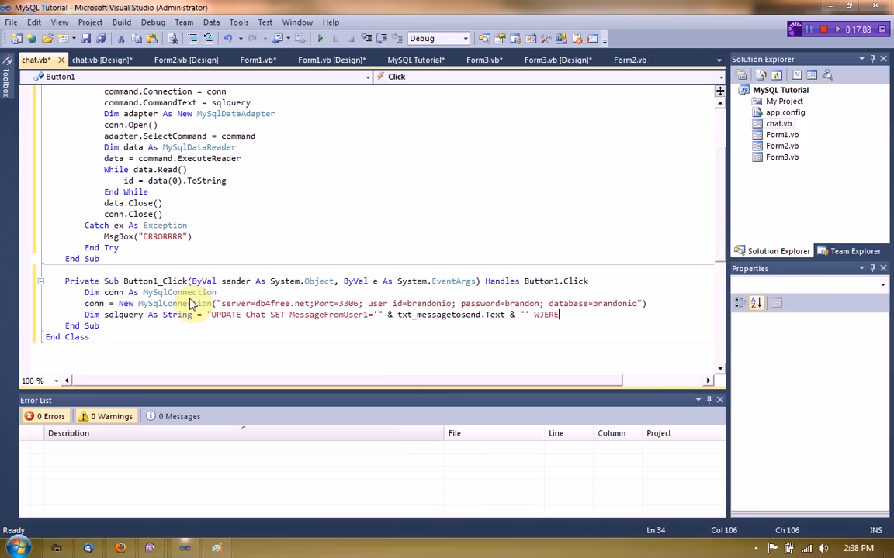
type("WHERE")
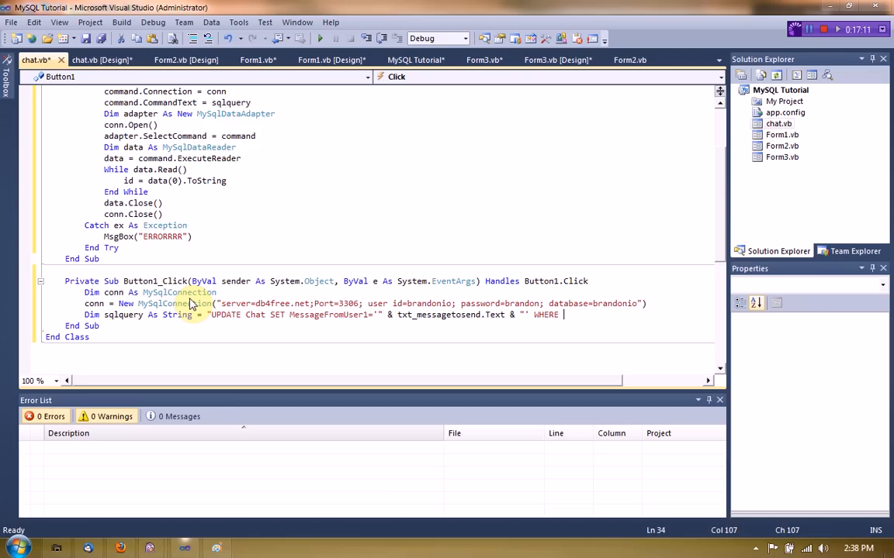
type("ID='\"")
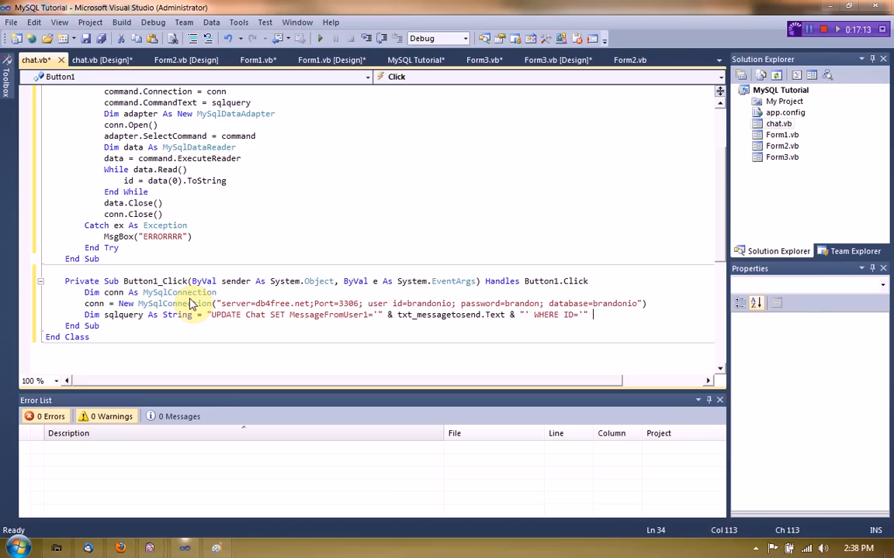
type("& id")
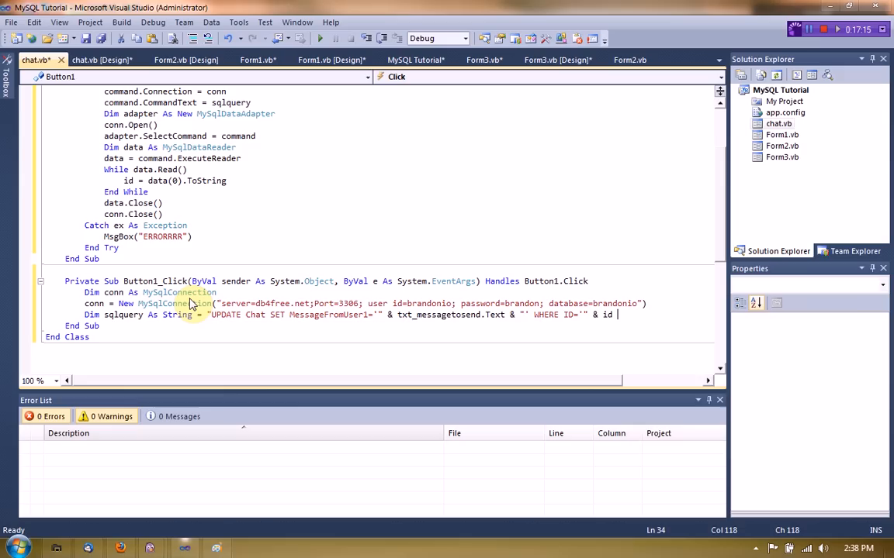
type("& \"'\"")
type("Dim comman")
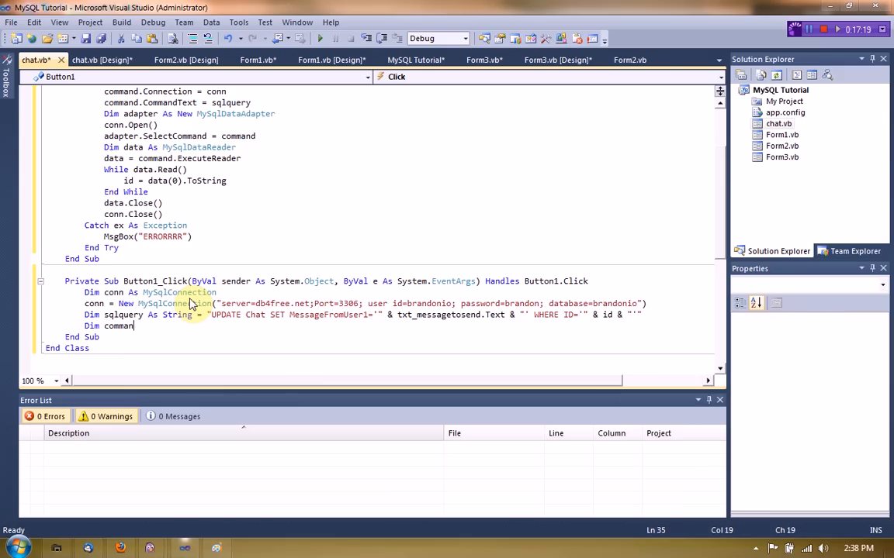
- Add a MySqlCommand with CommandText sqlquery, adapter and reader, conn.Open and ExecuteReader
type("As New mysqlcomm")
type("Dim")
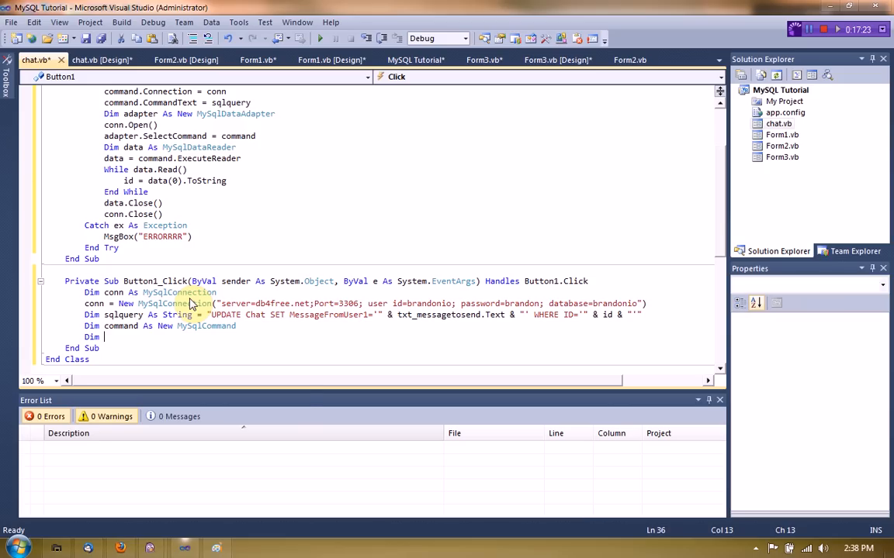
type("command.Connection = conn")
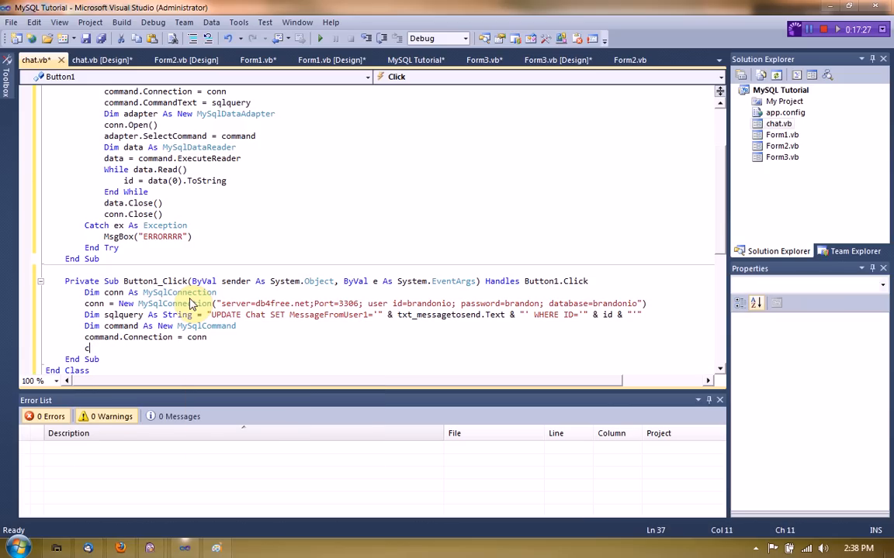
type("command.CommandText = sqlquery")
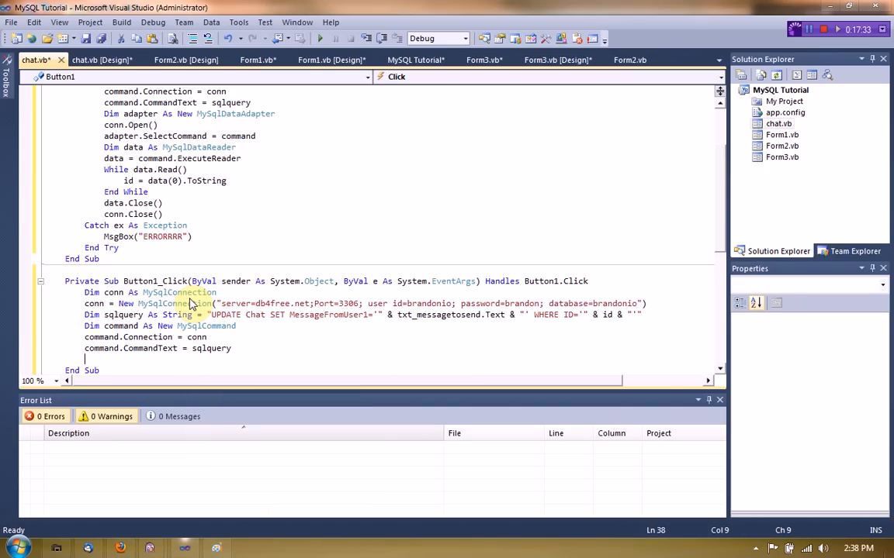
type("dim")
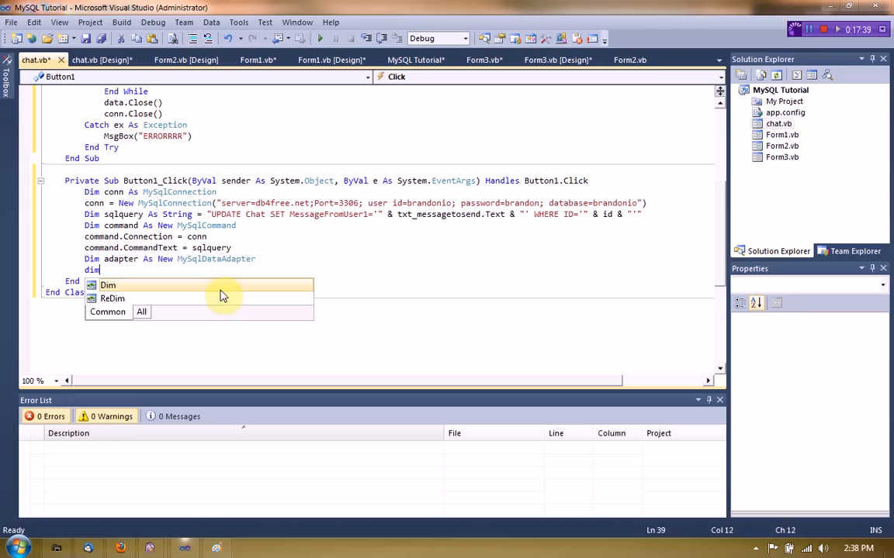
type("data a")
type("adapter.SelectCommand = command")
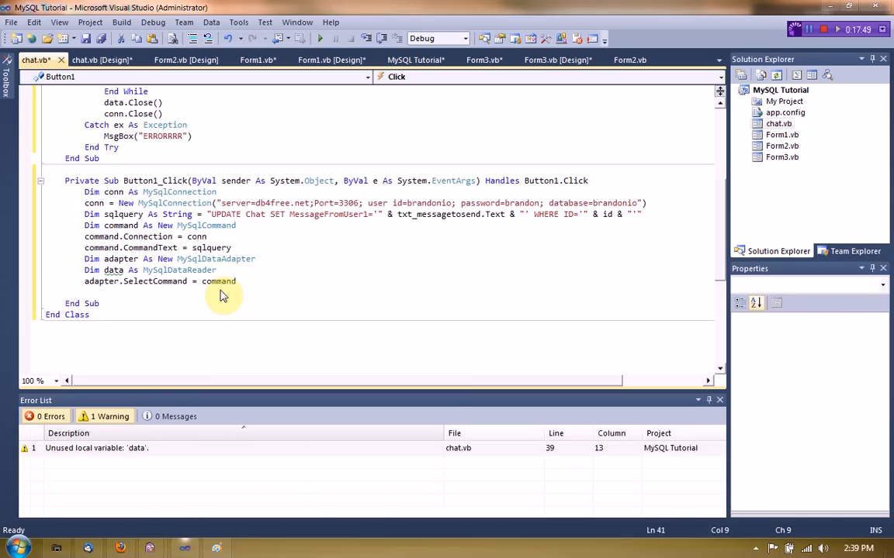
type("conn.open(")
type("data = command.")
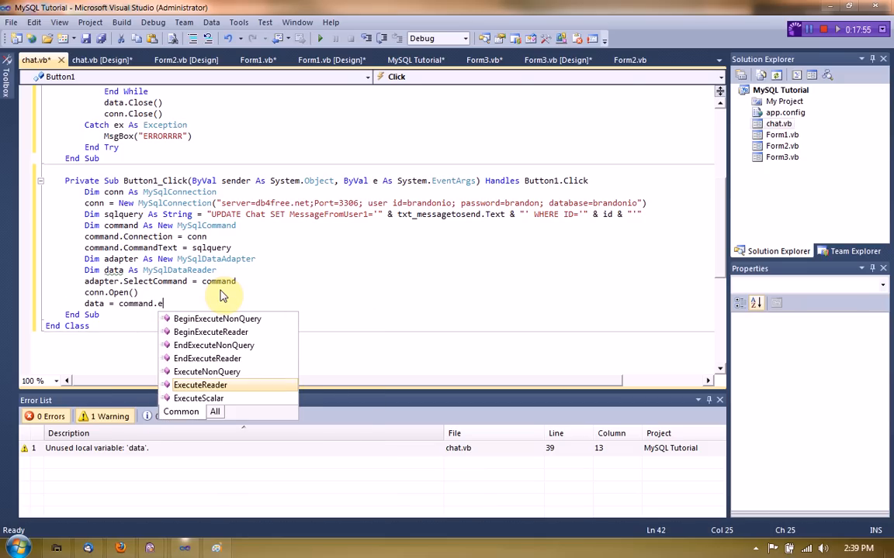
type("executereader")
type("data.Close()")
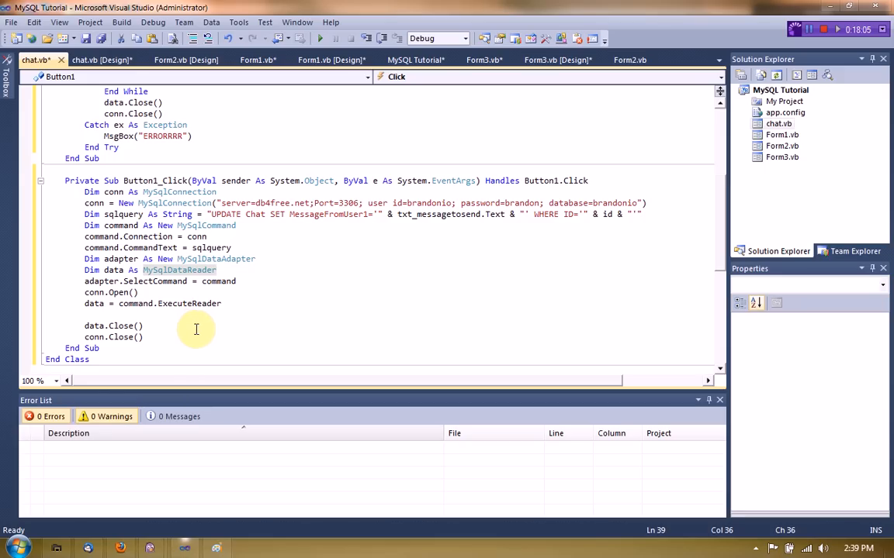
mouse_move(294, 239)
type("t")
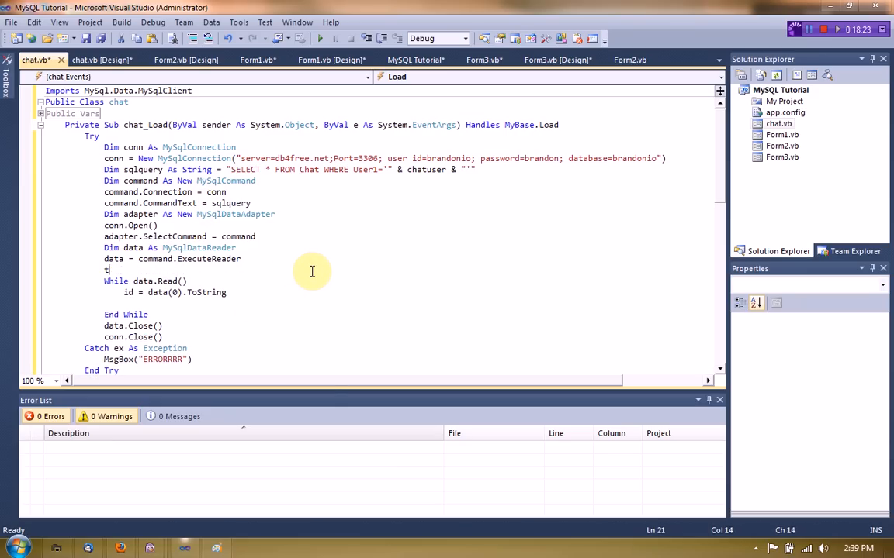
- Enable Timer1 in chat_Load and call BackgroundWorker1.RunWorkerAsync in Timer1_Tick
type("imer1.enabled")
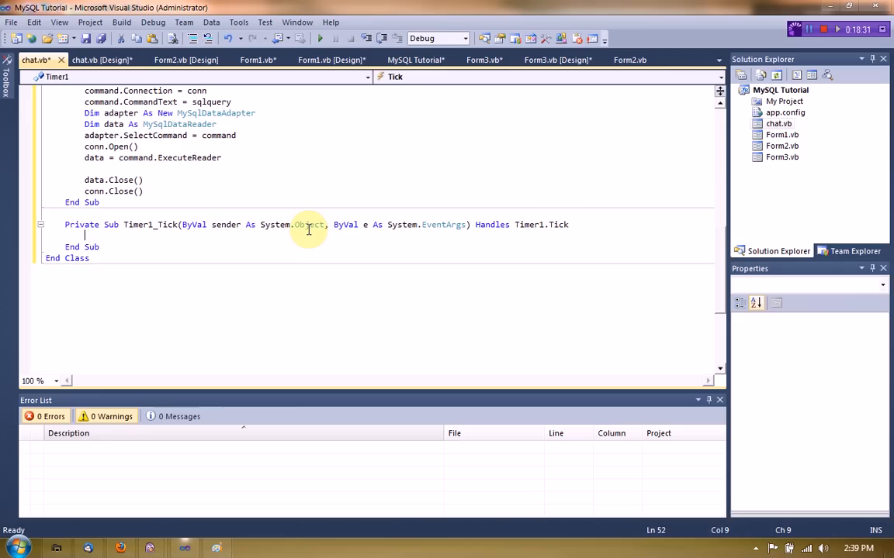
type("backgroundworker1.")
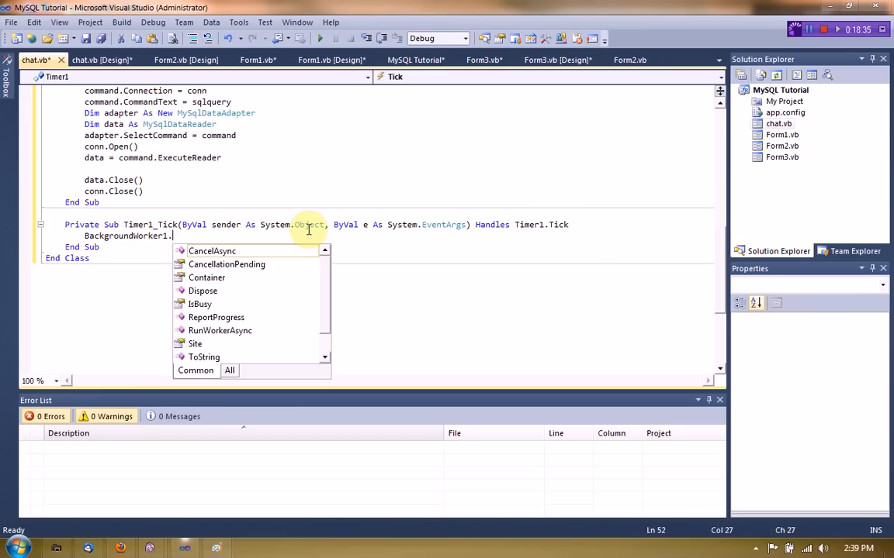
type("runworkerasyn")
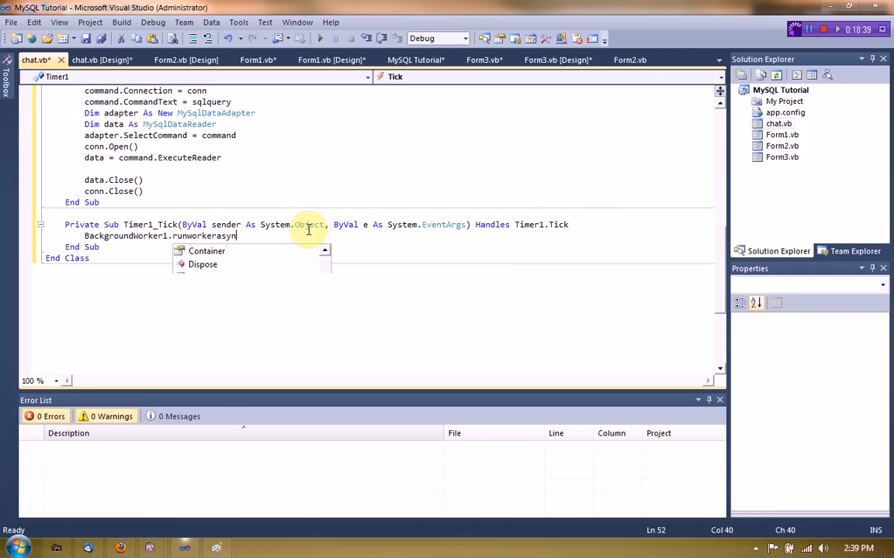
- Add CheckForIllegalCrossThreadCalls = False to chat_Load, fixed from Me to Control via the smart tag
left_click(101, 59)
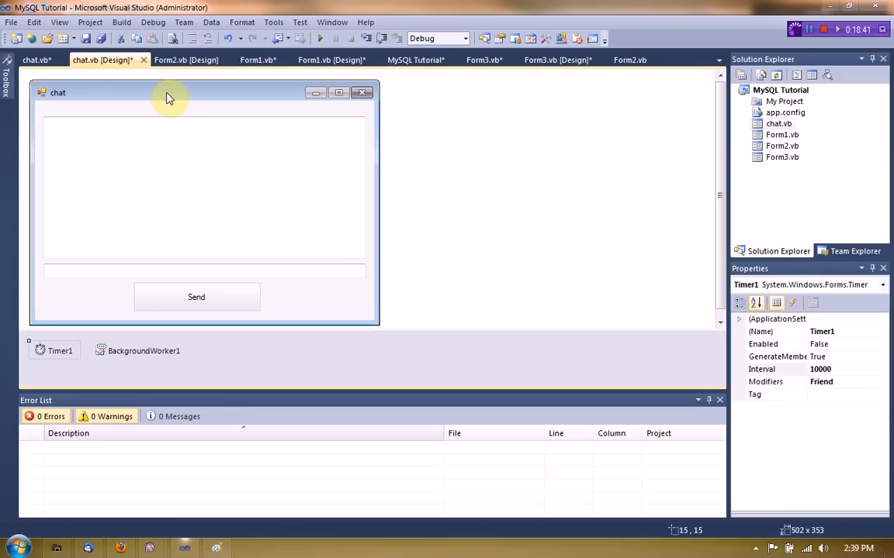
left_click(34, 59)
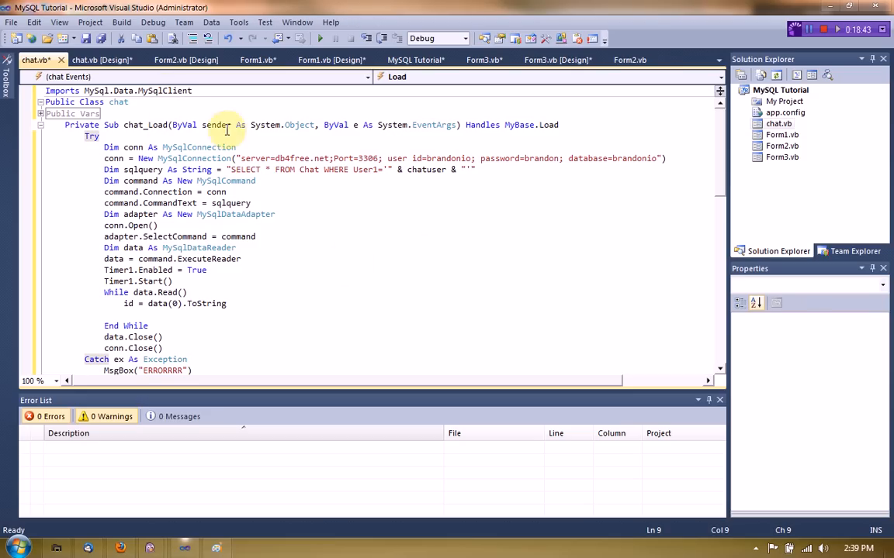
type("Me.checkForIllegalCrossThreadCalls = false")
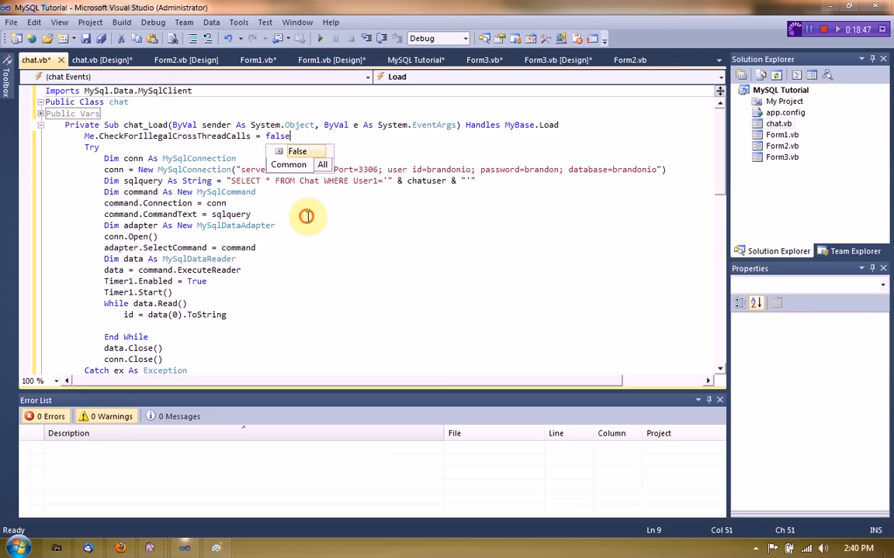
left_click(101, 59)
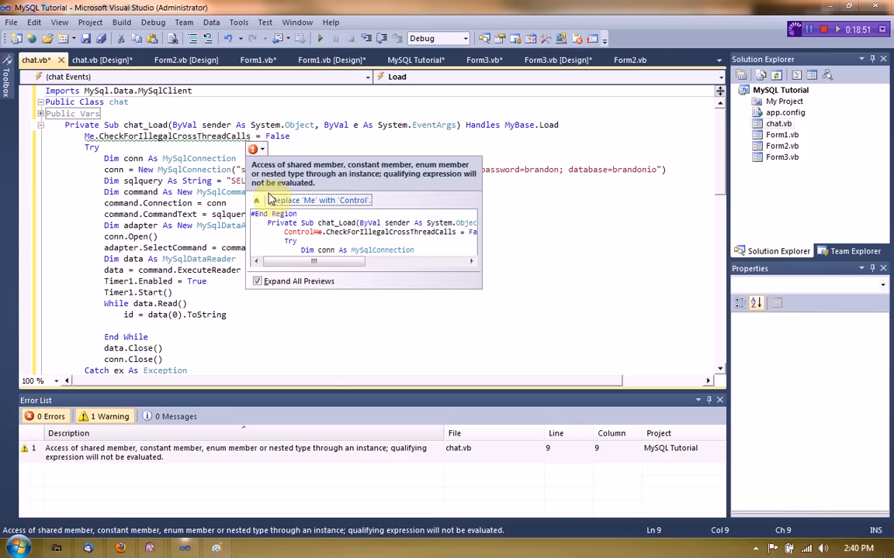
left_click(320, 200)
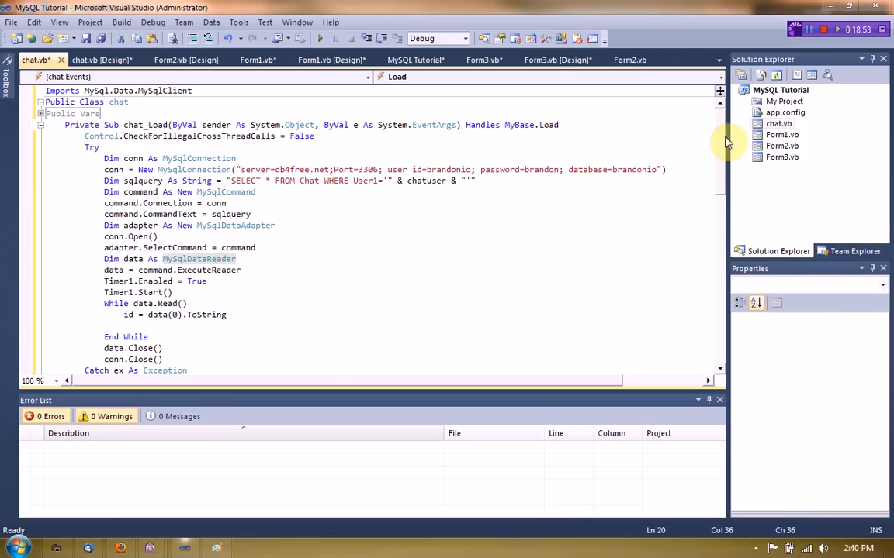
- Create the BackgroundWorker1_DoWork handler and reuse the button handler's database code in it
left_click(100, 59)
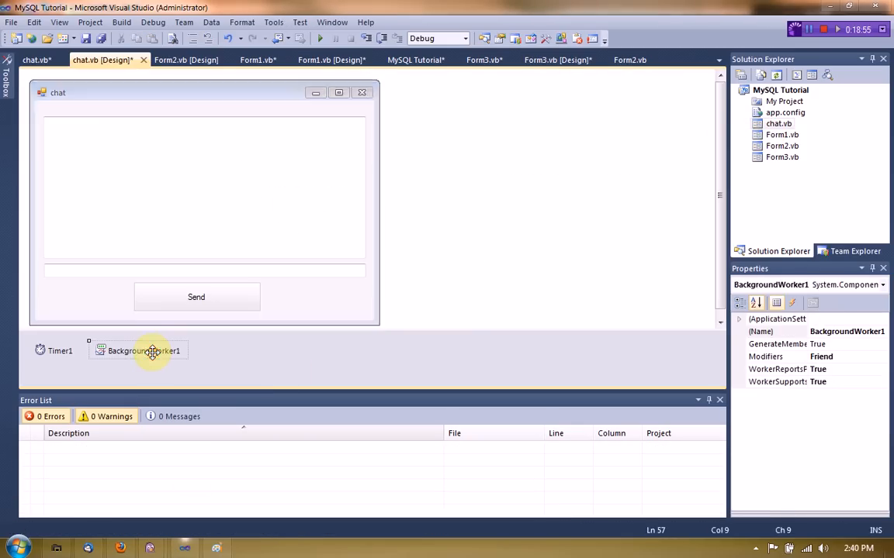
double_click(142, 350)
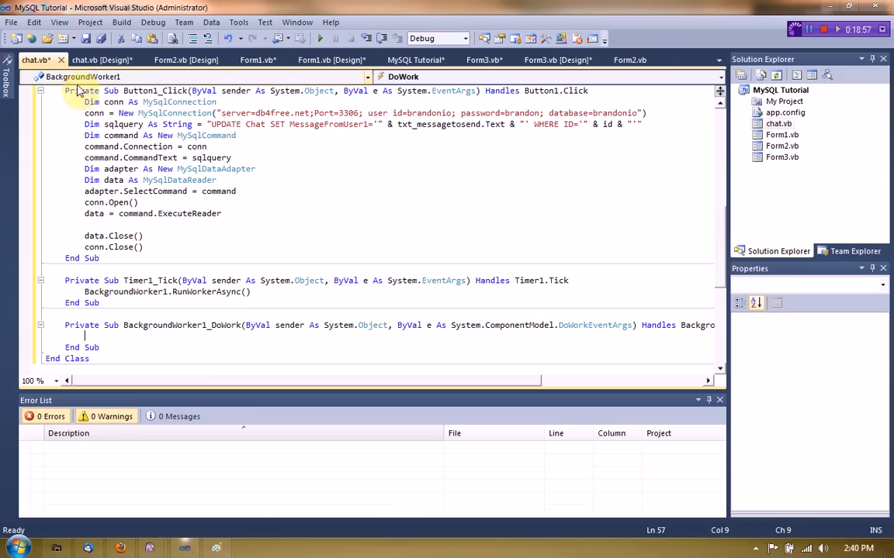
left_click(142, 236)
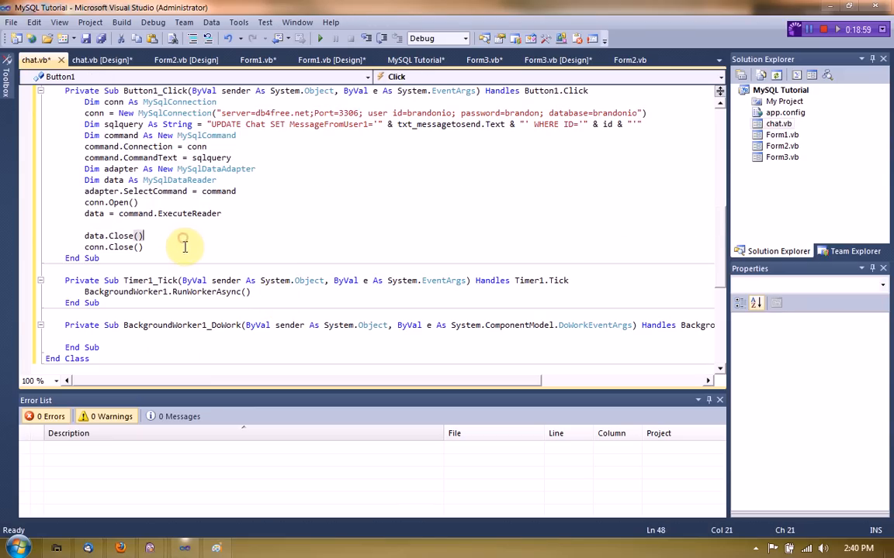
left_click(116, 335)
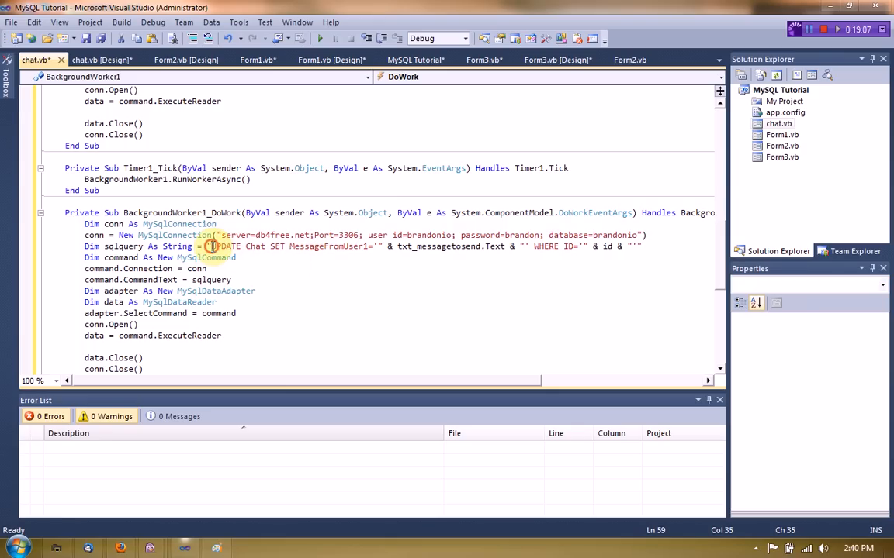
- Rewrite the pasted query as SELECT * FROM Chat WHERE ID = id
left_click(644, 245)
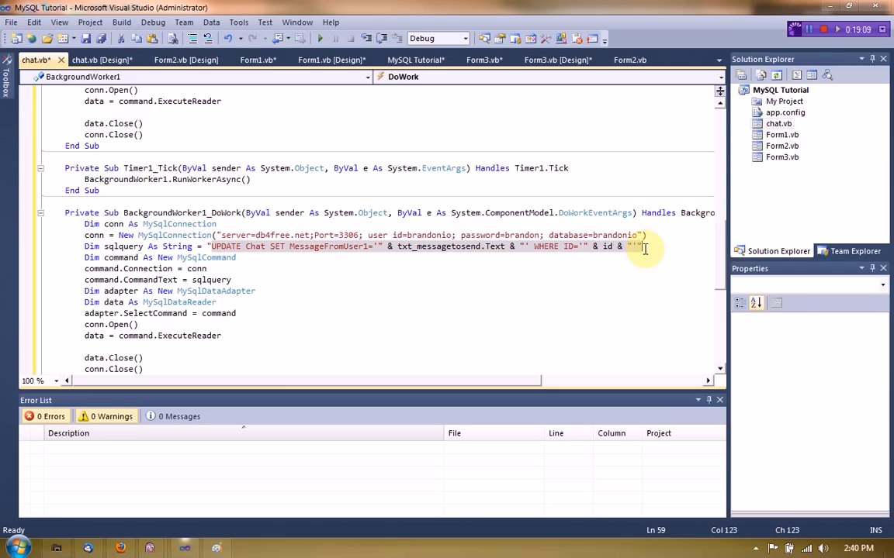
type("SELECT * FROM Chat WHERE")
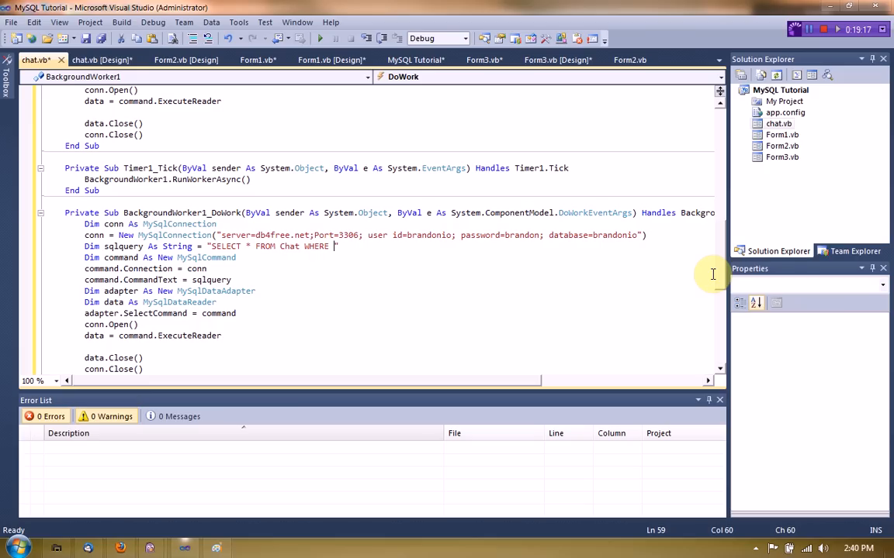
type("ID =")
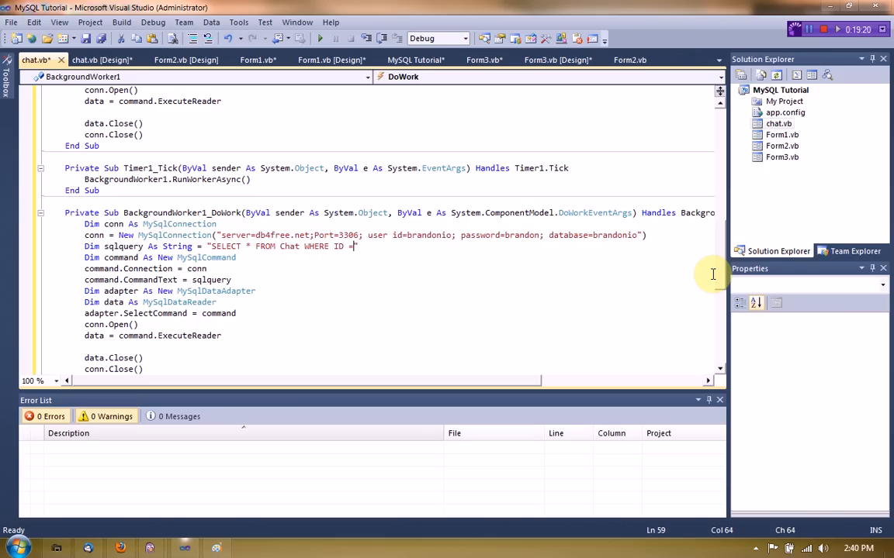
type("'' &")
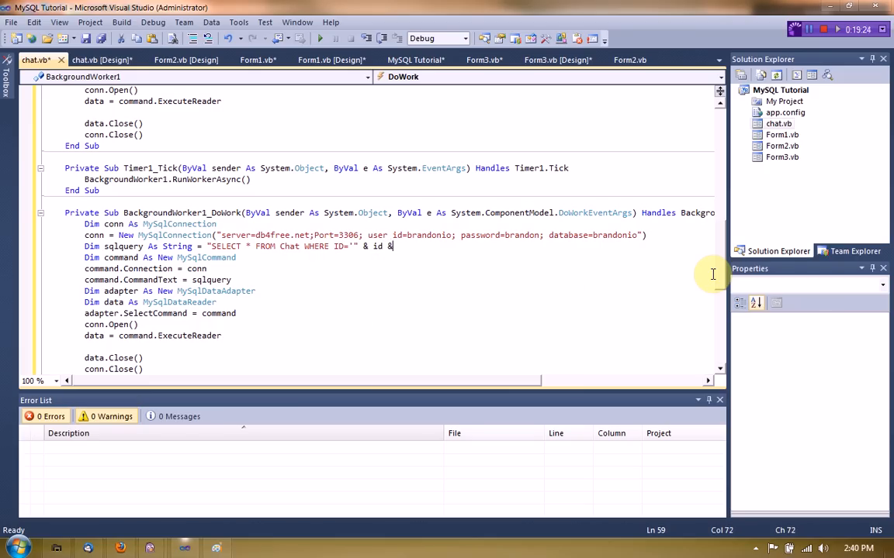
type("\"\"")
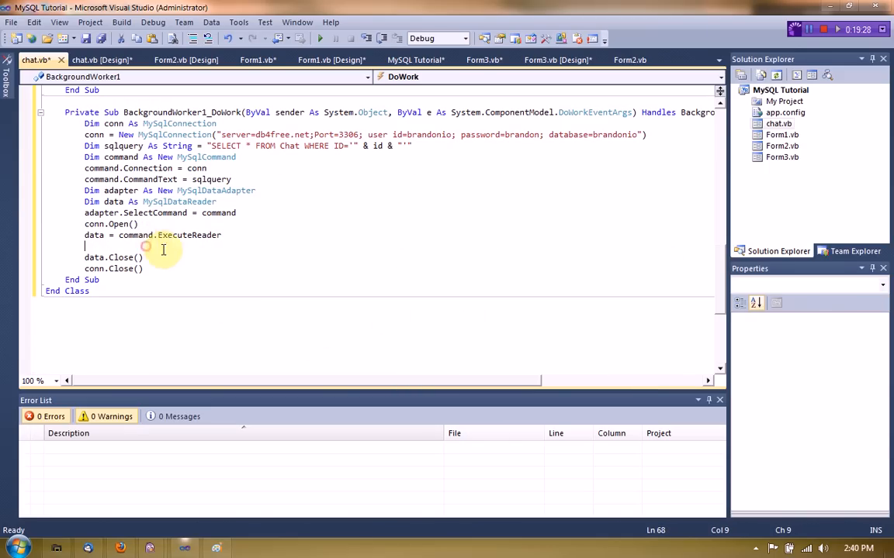
mouse_move(220, 261)
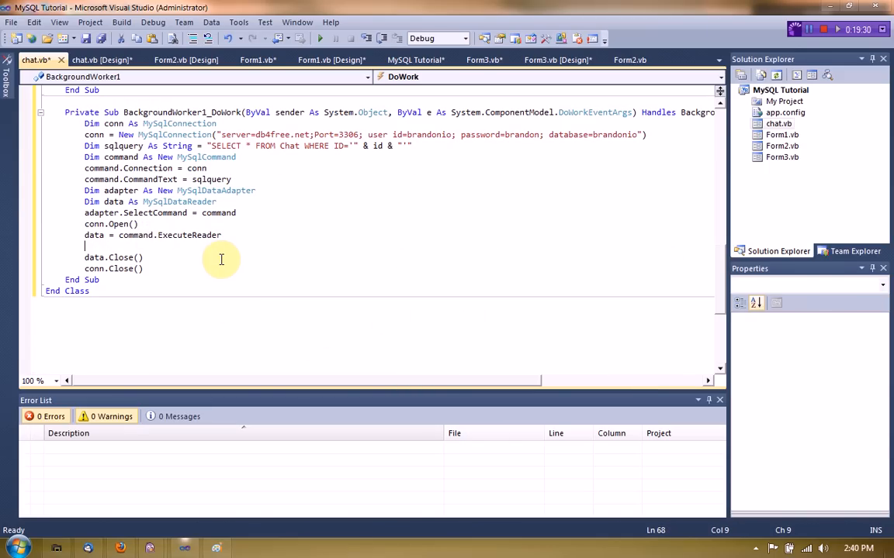
scroll("down", 3)
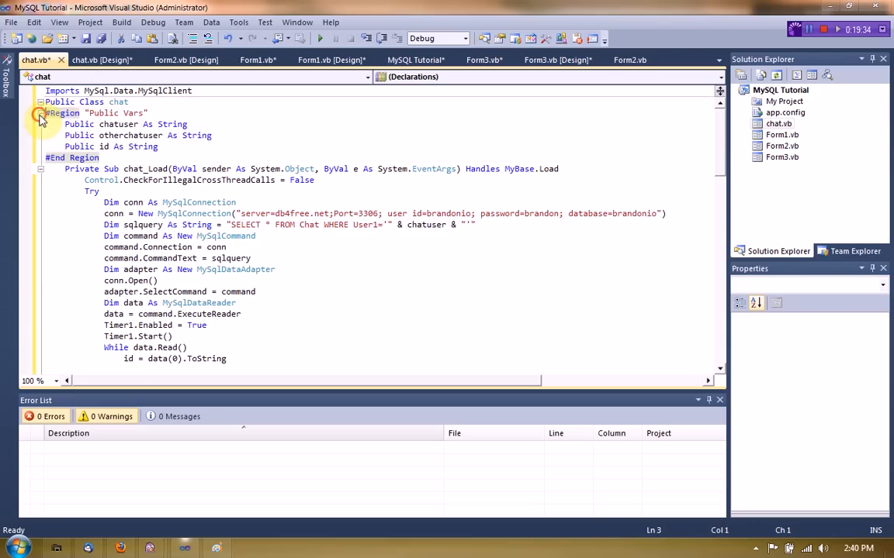
- Declare Public sent As String and Public receive As String in the Public Vars region
left_click(40, 112)
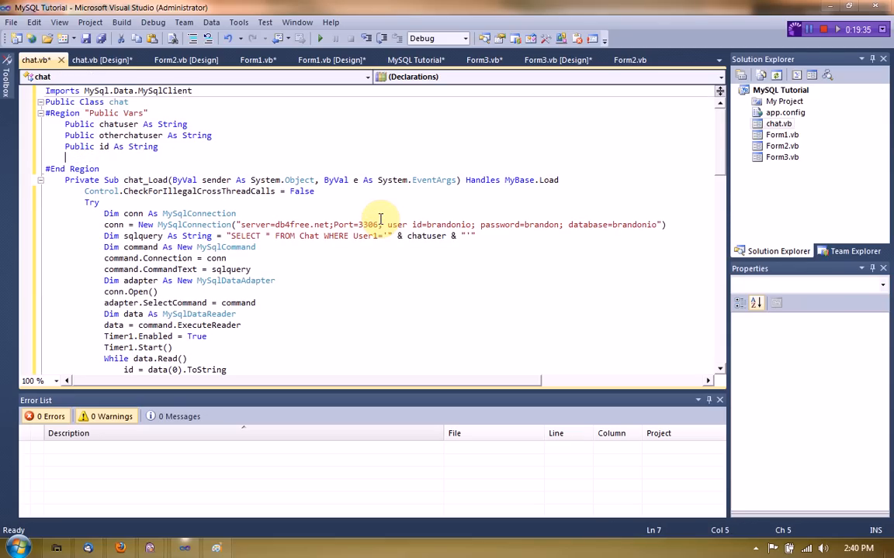
type("Public sent As String")
type("Public receive As String")
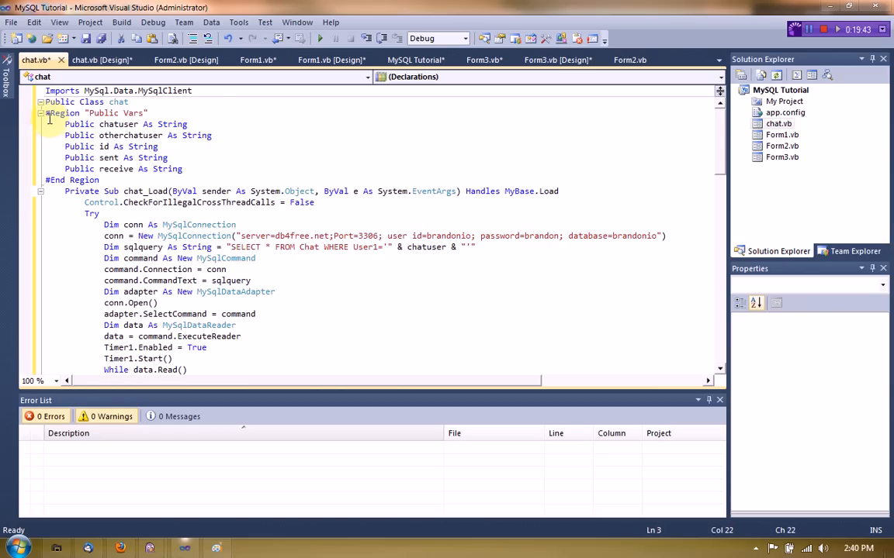
left_click(40, 114)
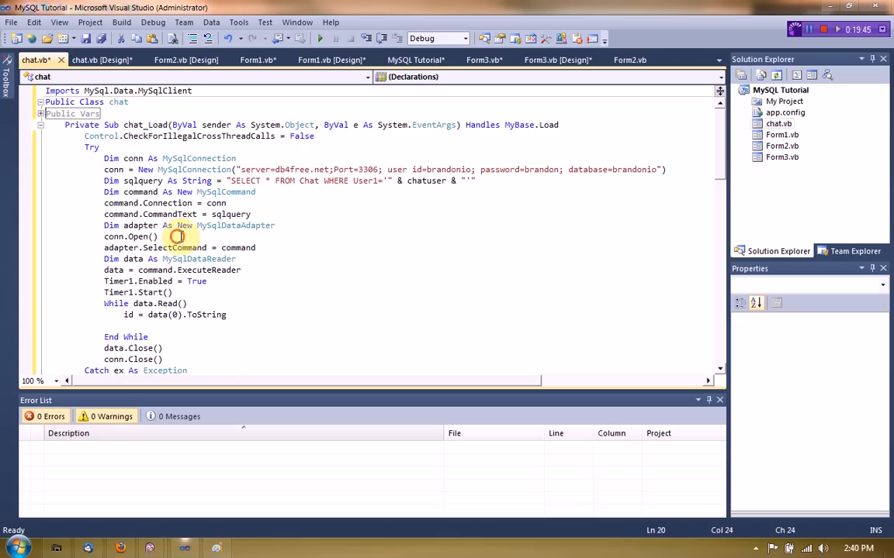
- Store txt_messagetosend.Text in sent inside Button1_Click
scroll("down", 3)
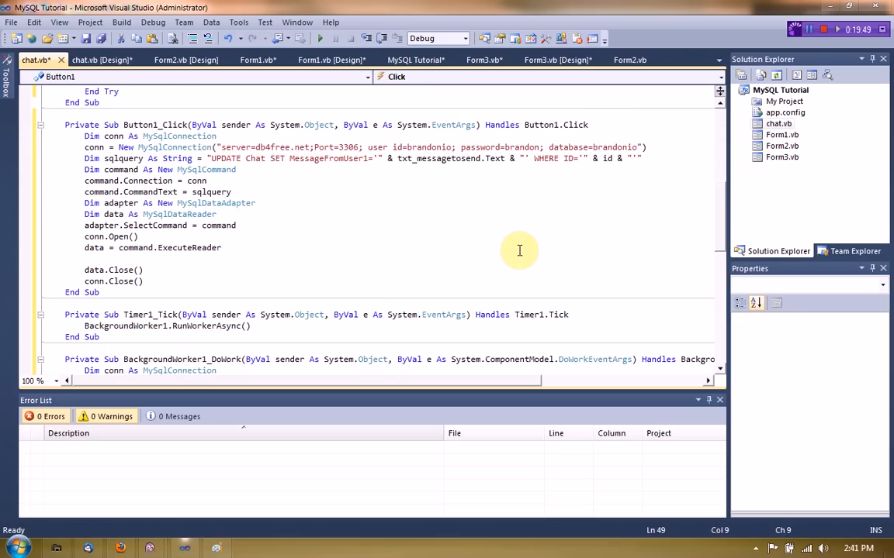
type("sent =")
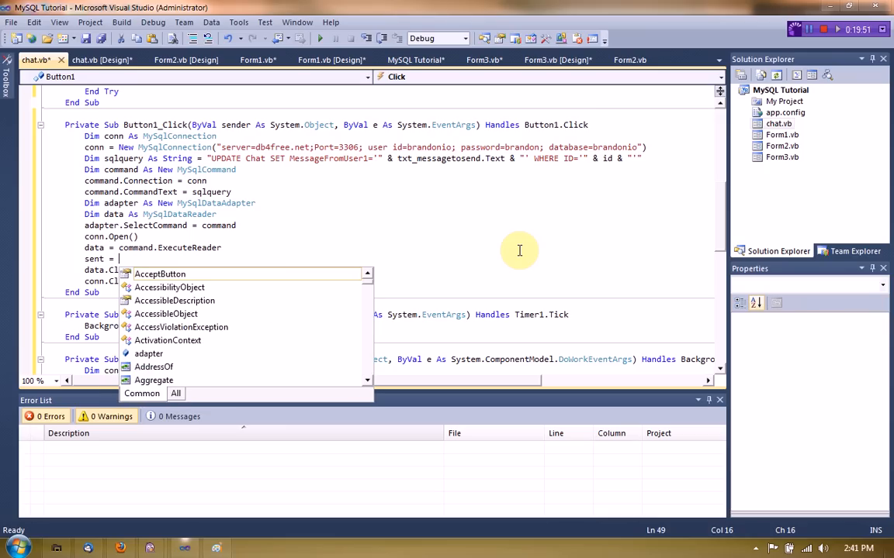
type("txt_messagetosend.t")
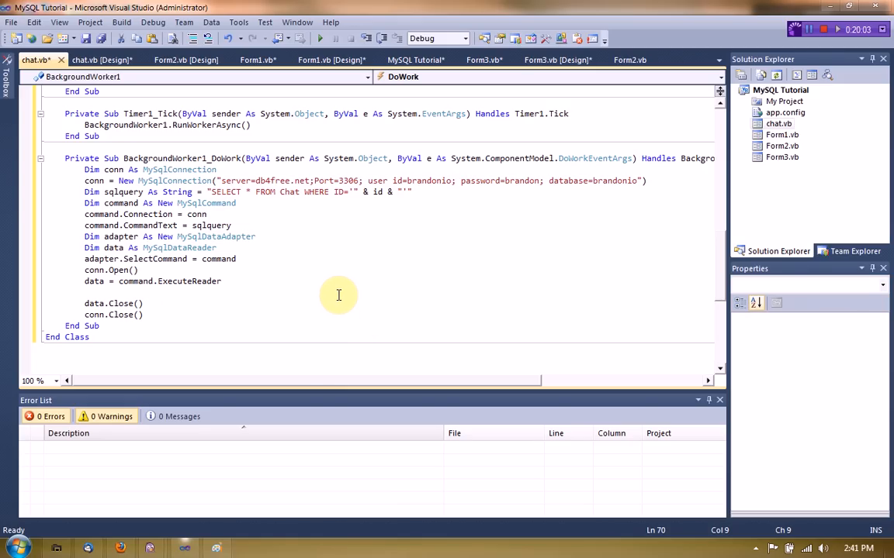
mouse_move(211, 225)
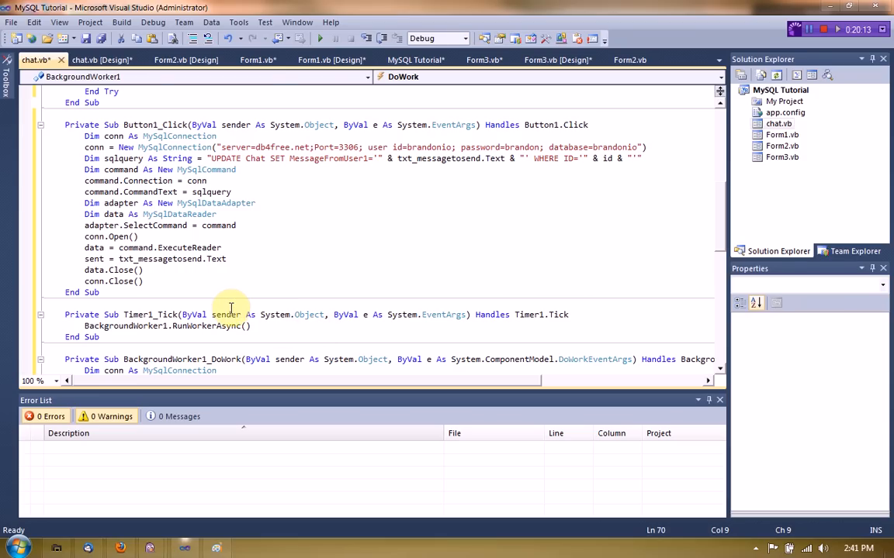
- In the DoWork read loop, append data(1).ToString to txt_chat
scroll("down", 3)
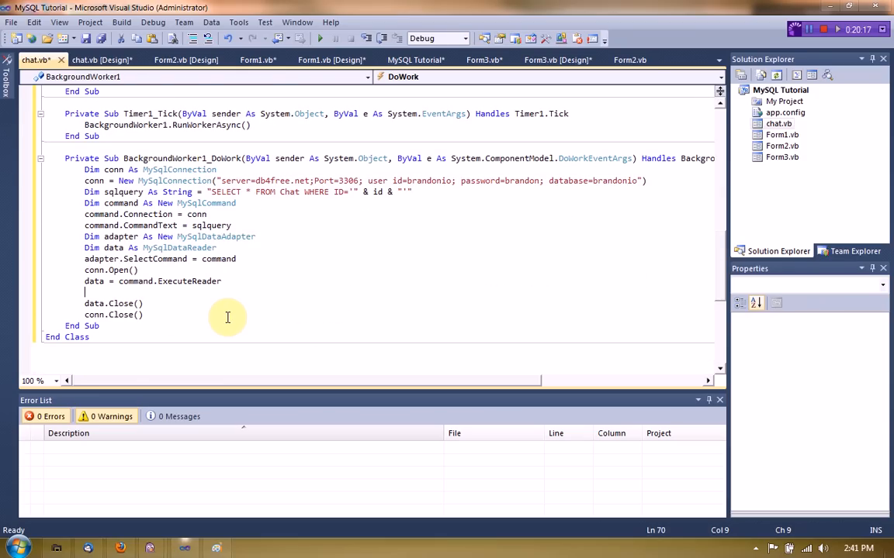
scroll("up", 3)
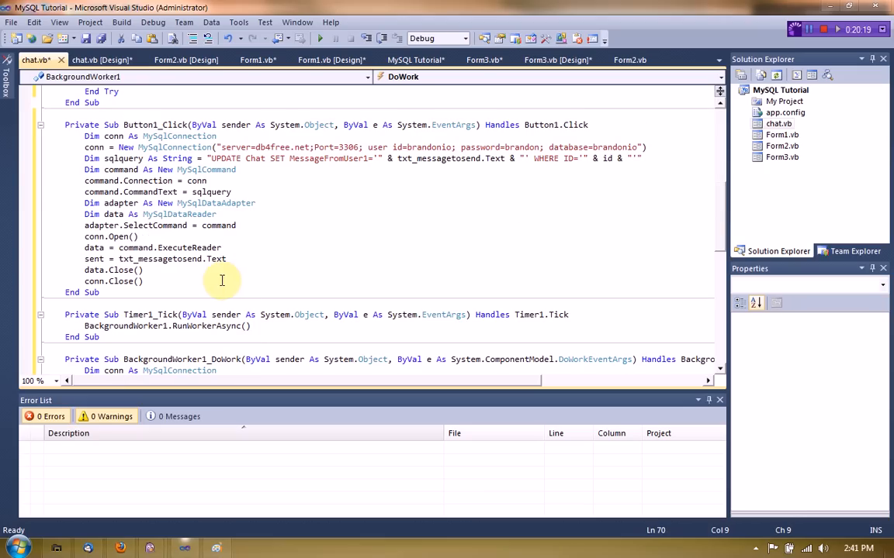
mouse_move(242, 267)
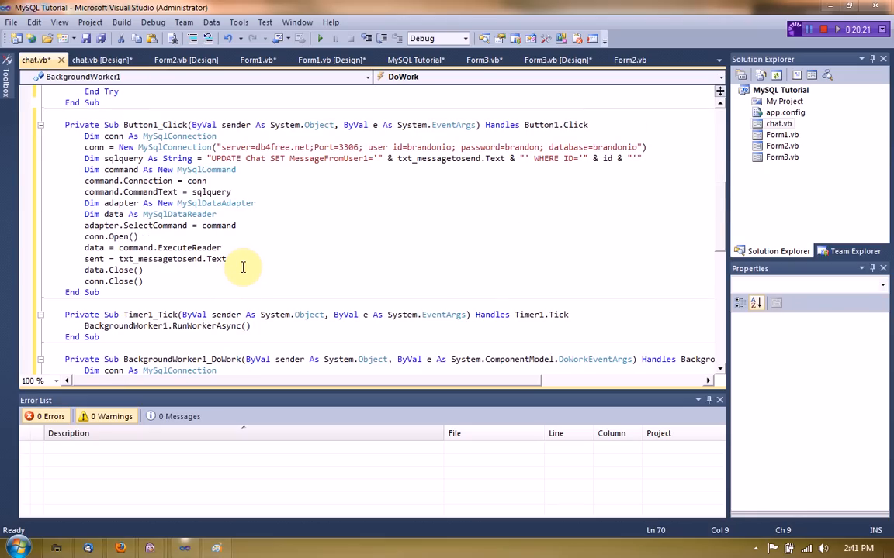
scroll("down", 3)
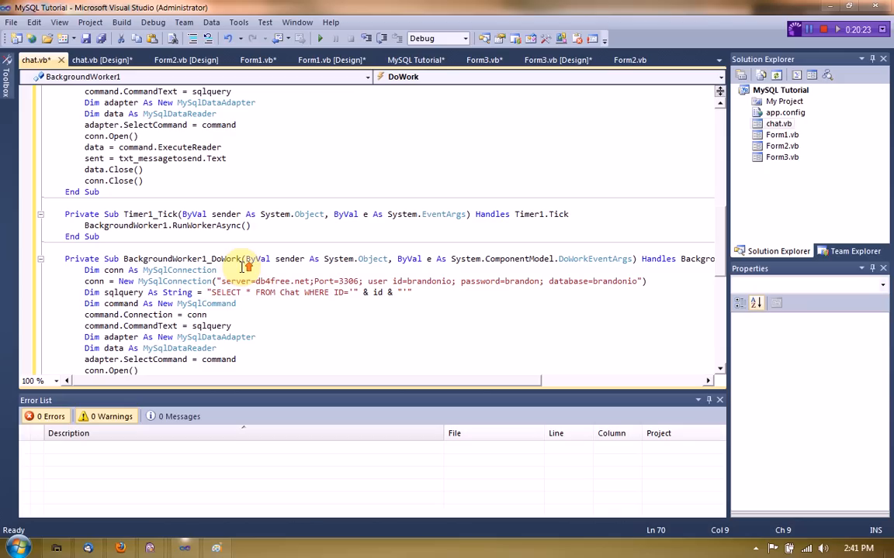
scroll("down", 3)
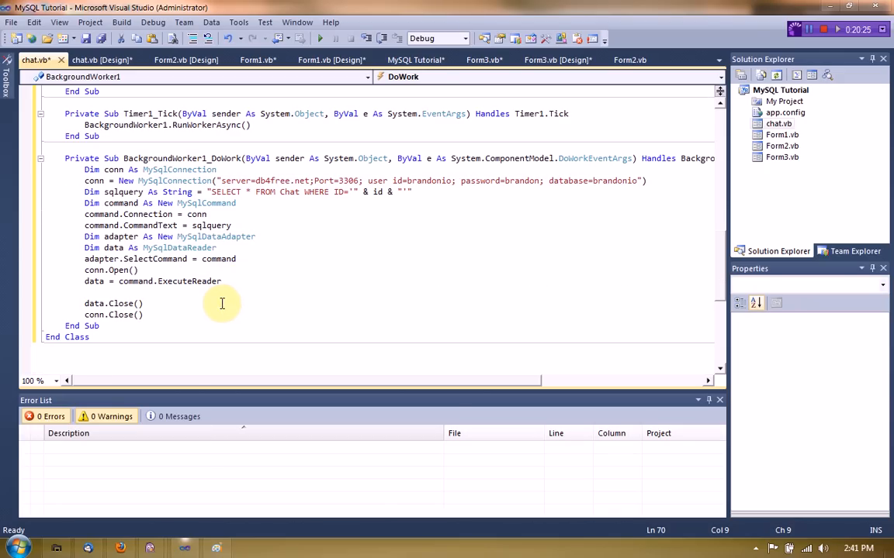
mouse_move(394, 320)
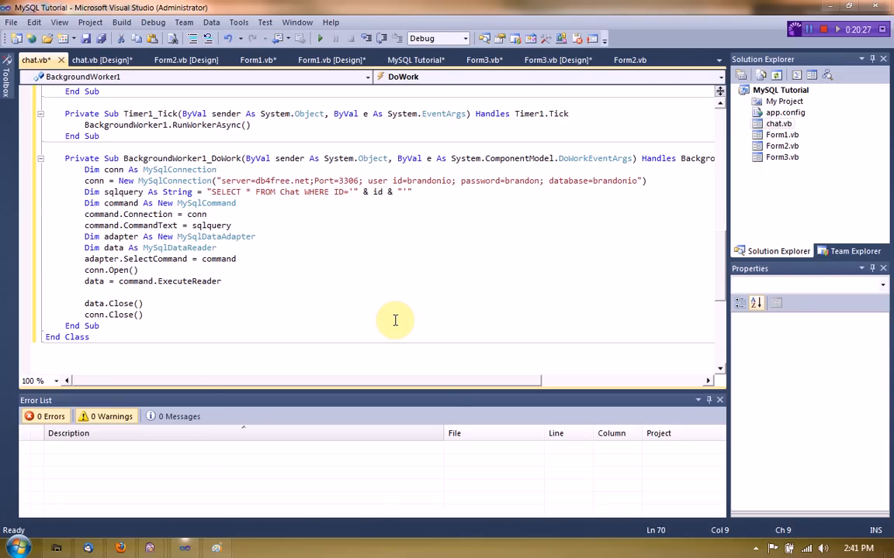
type("txt_")
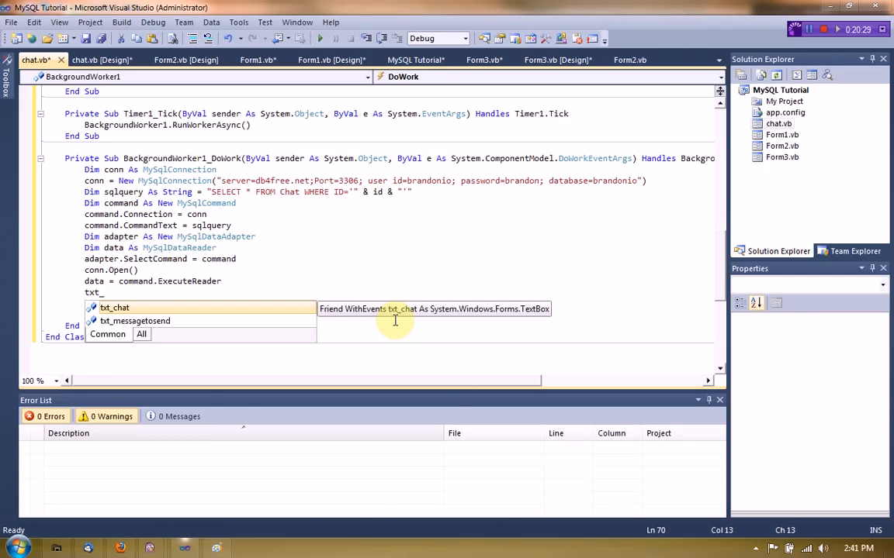
type("chat.appendText(")
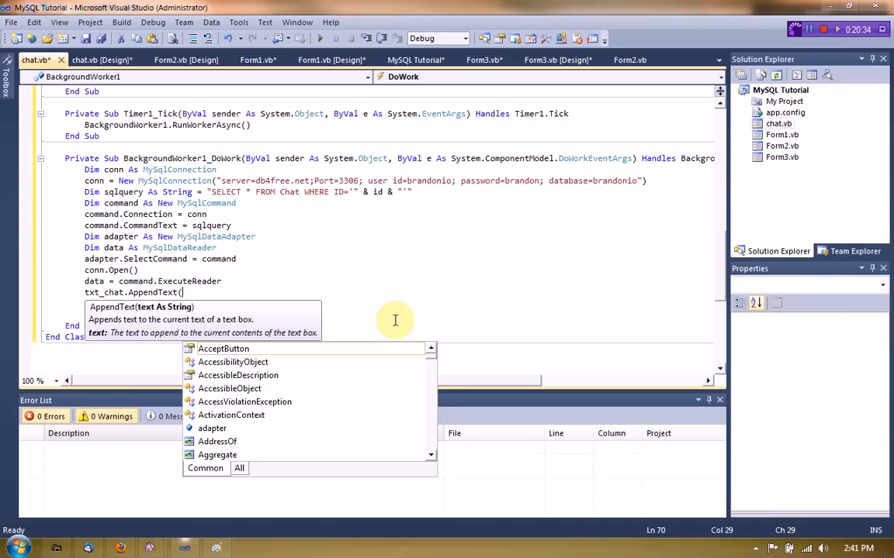
type("data.Read(")
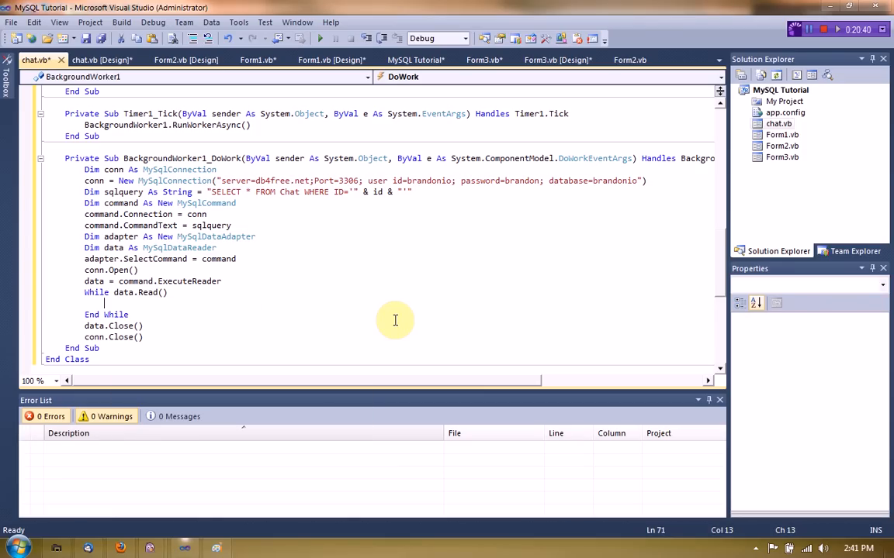
type("txt_chat.AppendText(")
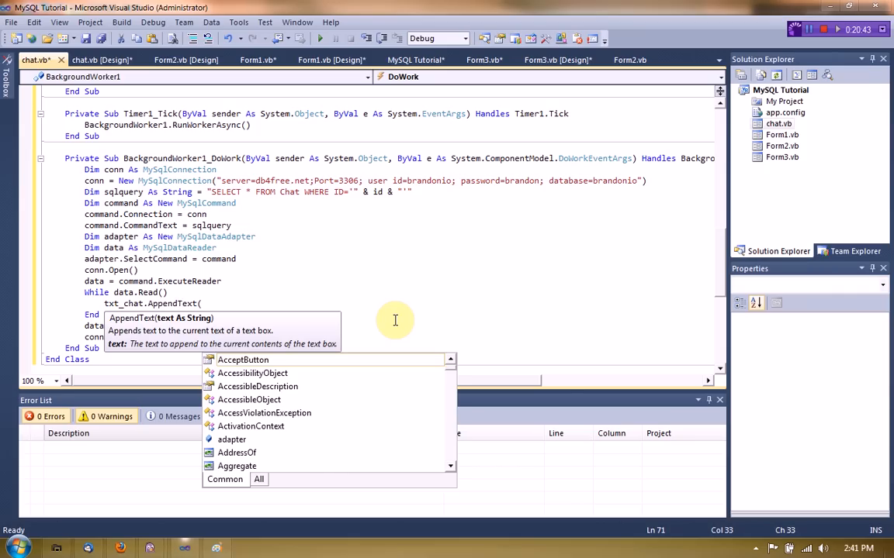
mouse_move(242, 360)
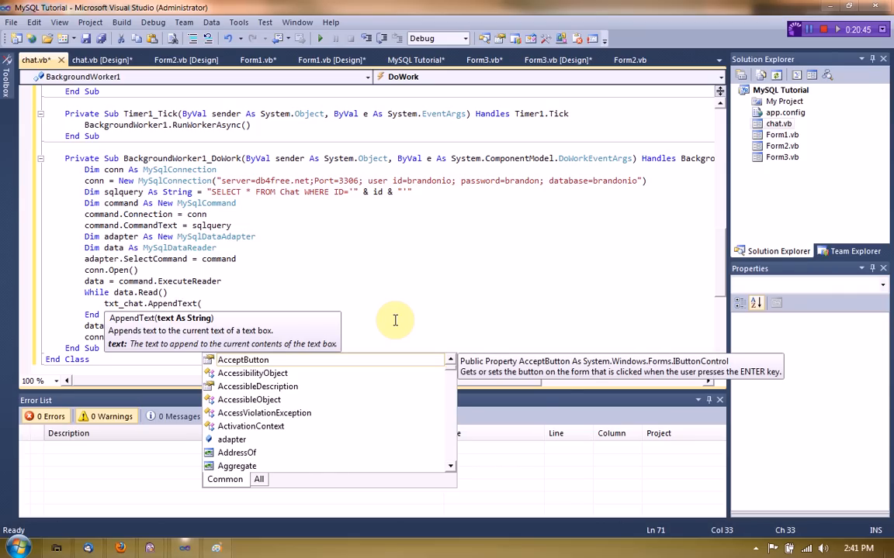
type("data(1)")
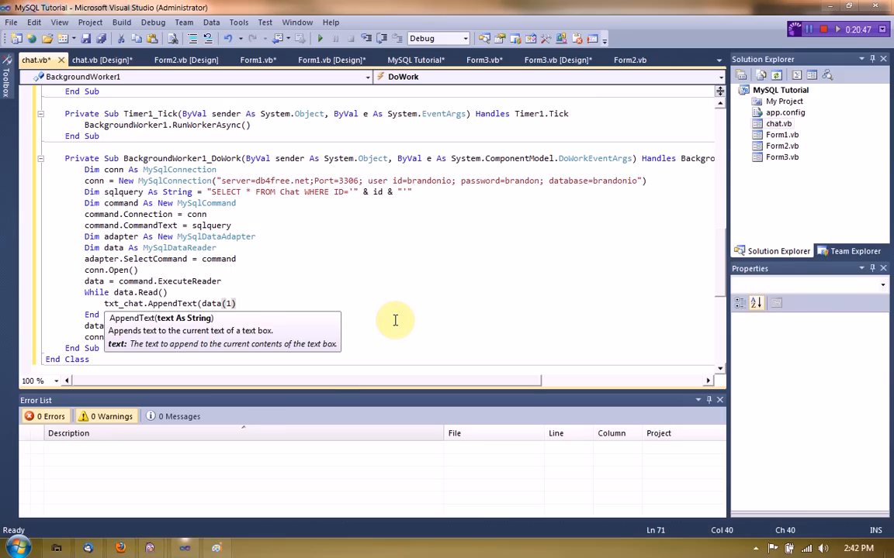
type(".tostri")
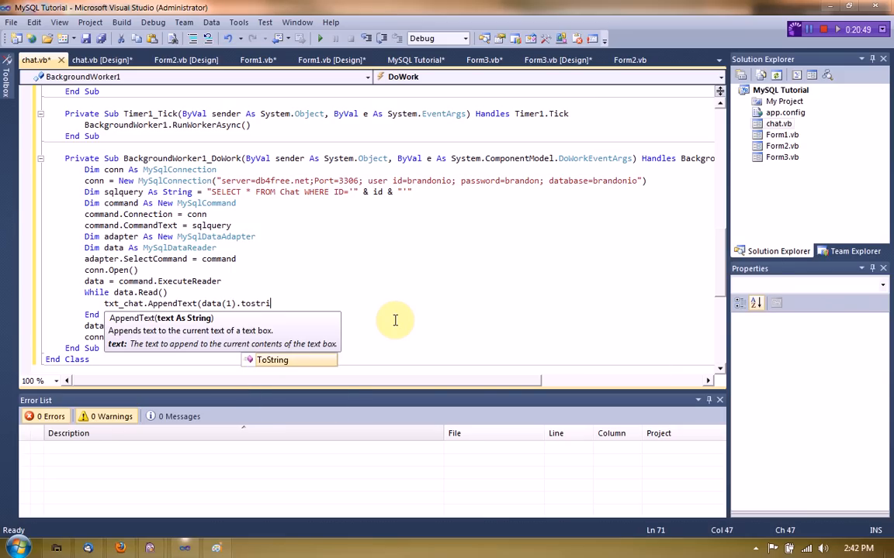
type("ng")
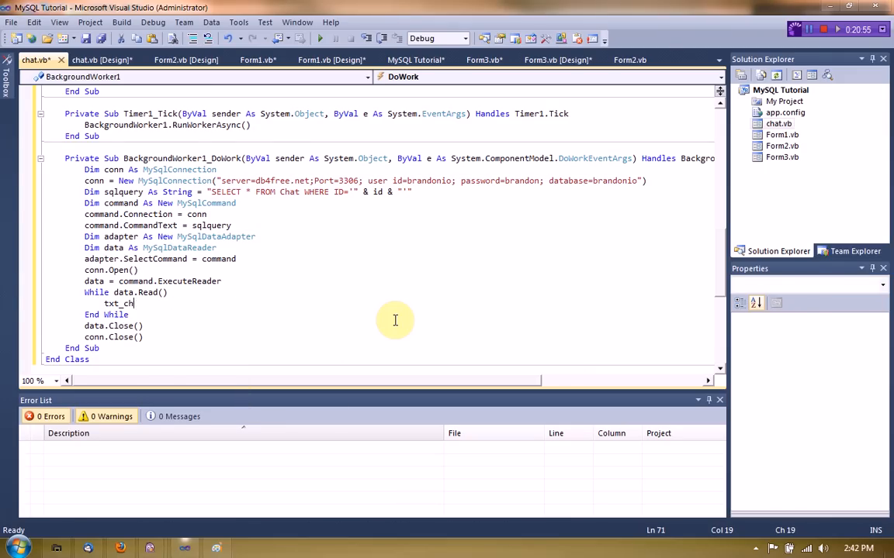
- Start an If data line, delete it again, and review the DoWork and Button1_Click handlers
type("If dat")
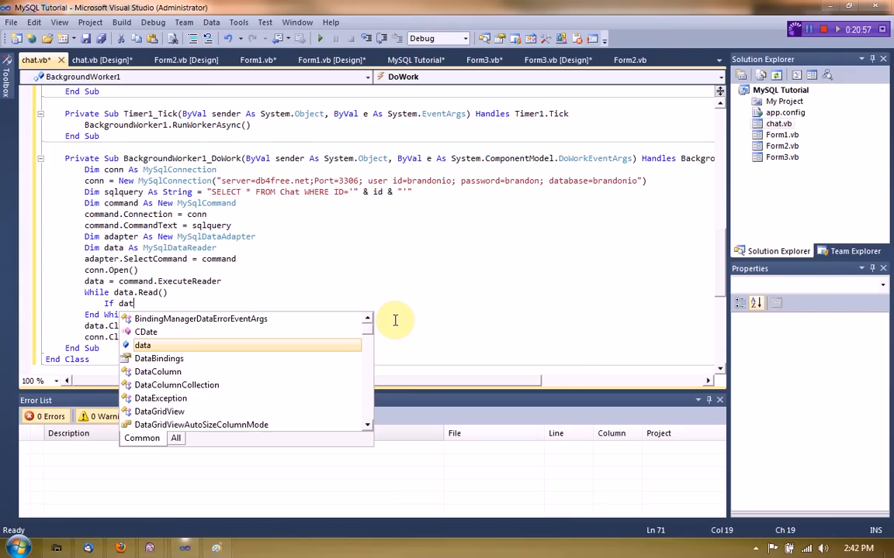
type("(")
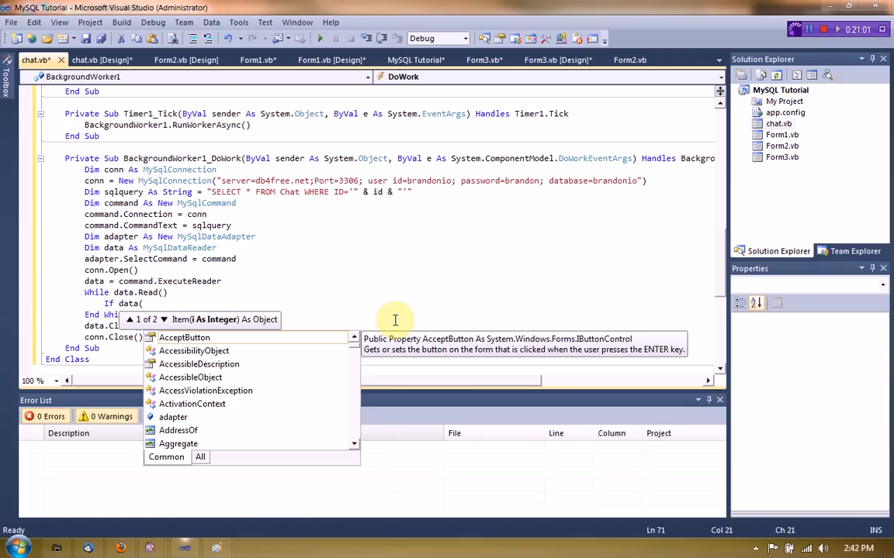
key("backspace")
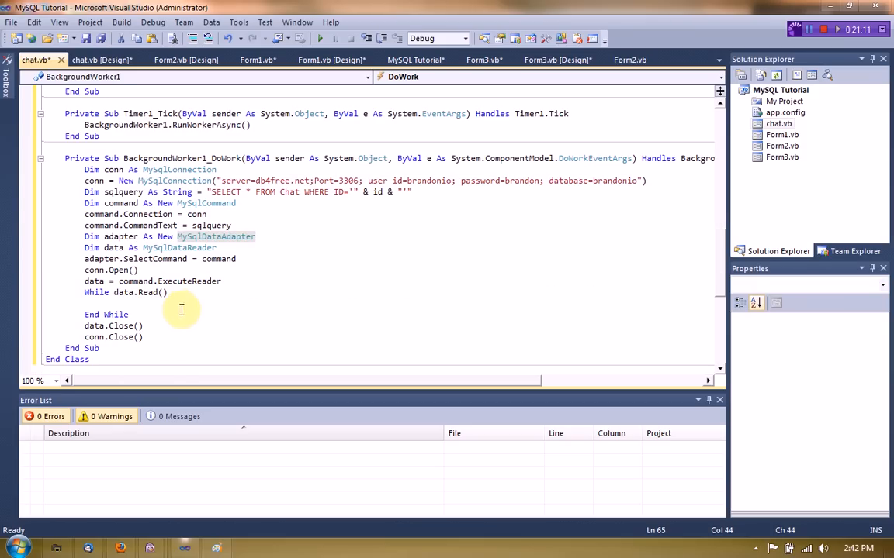
mouse_move(235, 273)
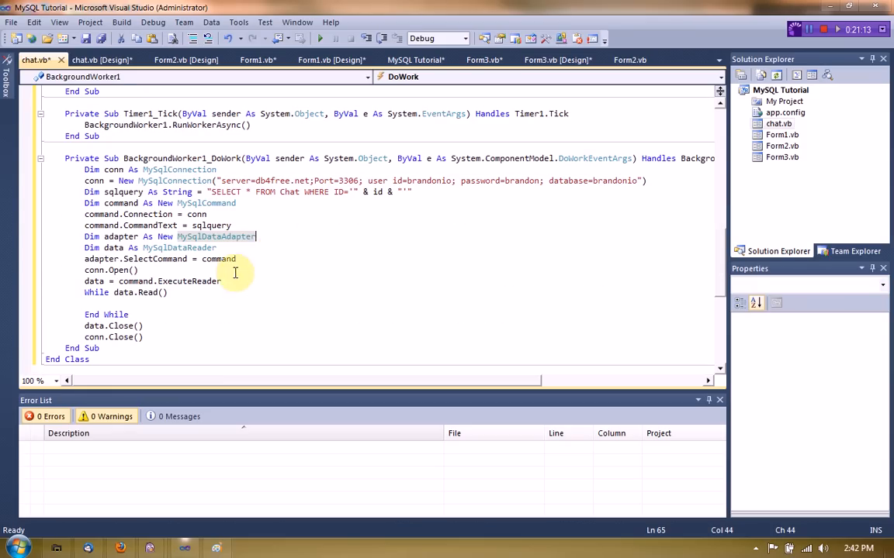
scroll("down", 3)
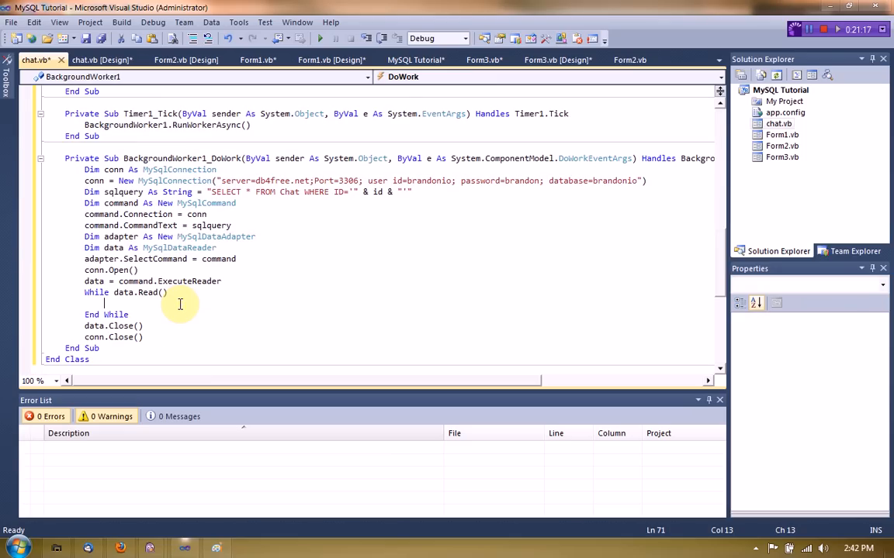
scroll("down", 3)
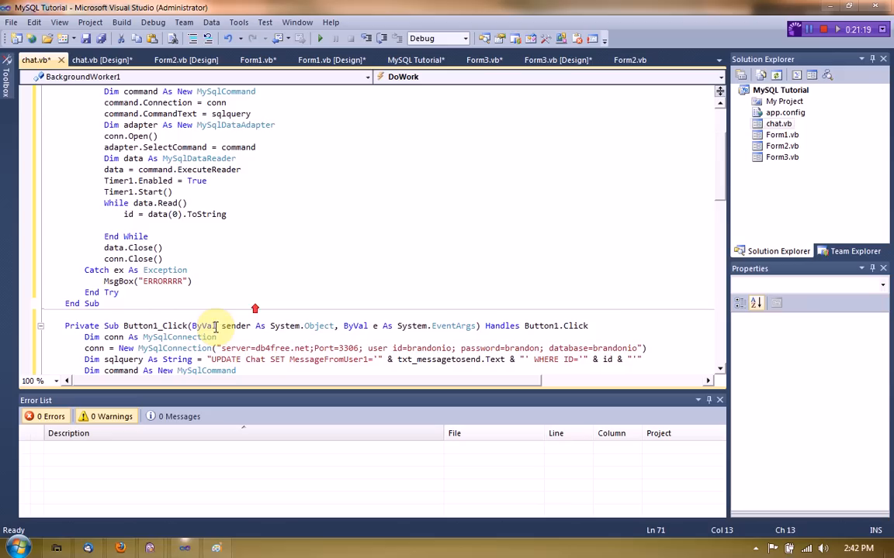
scroll("up", 3)
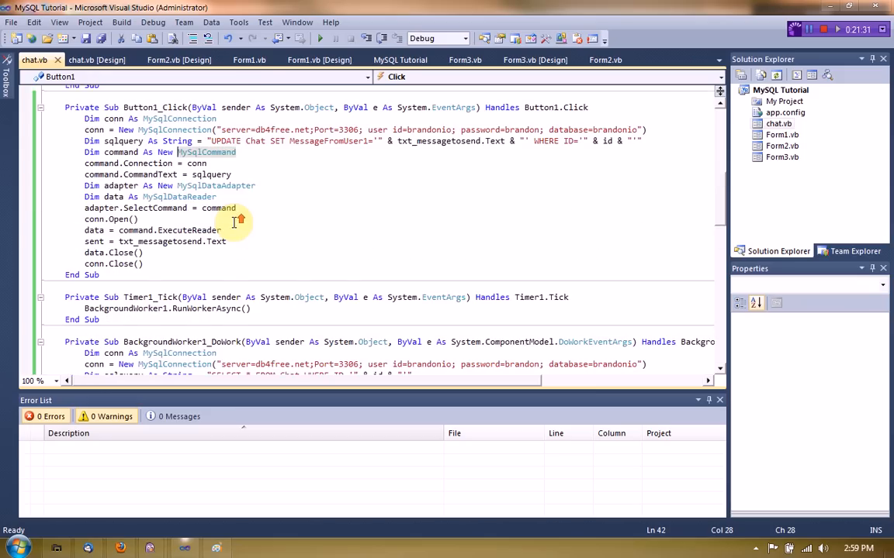
- Review the DoWork read loop appending sender-message text to txt_chat and the SelectLine helper
scroll("down", 3)
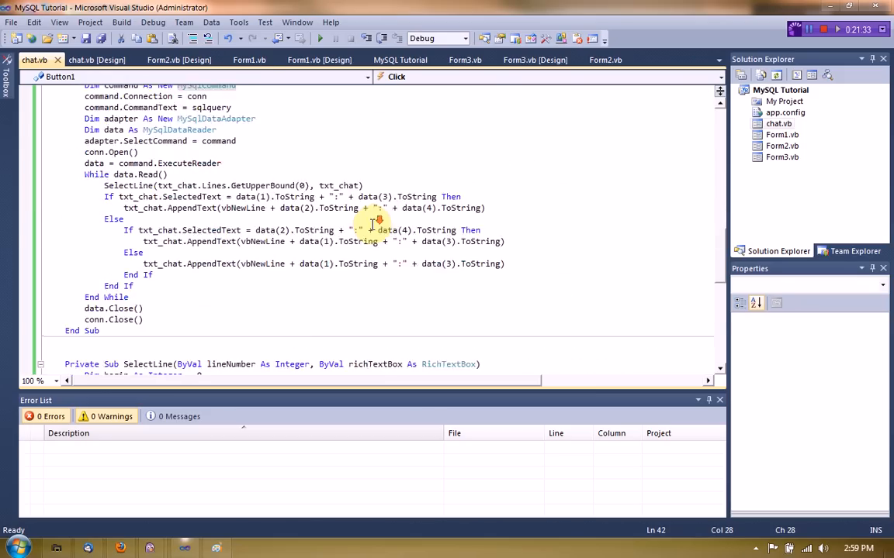
scroll("down", 3)
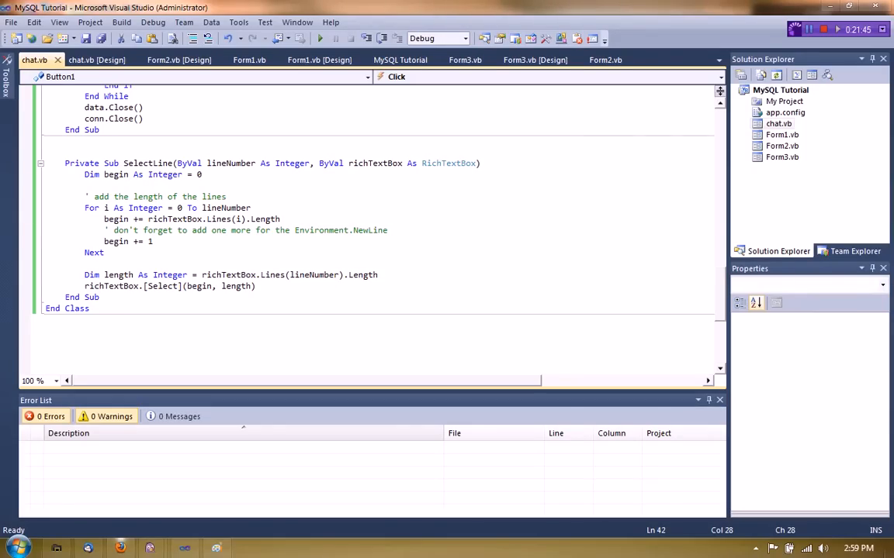
double_click(189, 219)
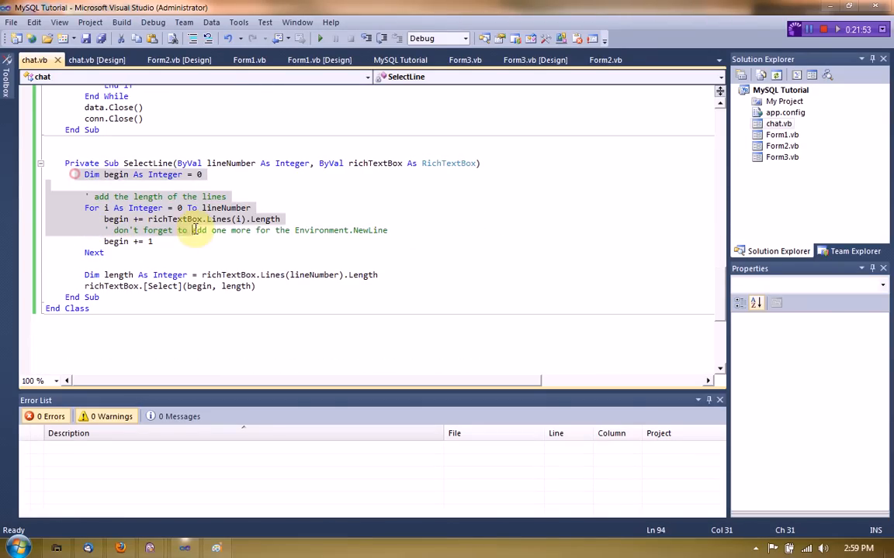
scroll("up", 3)
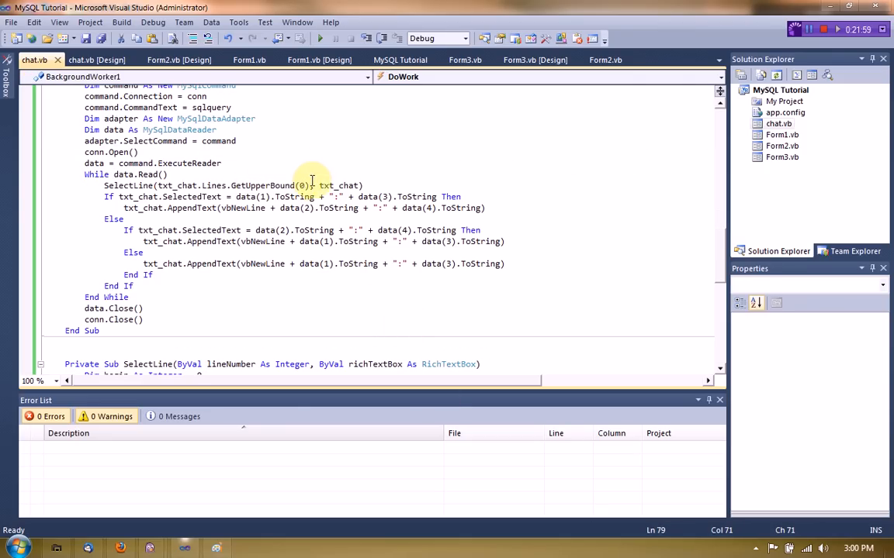
mouse_move(472, 286)
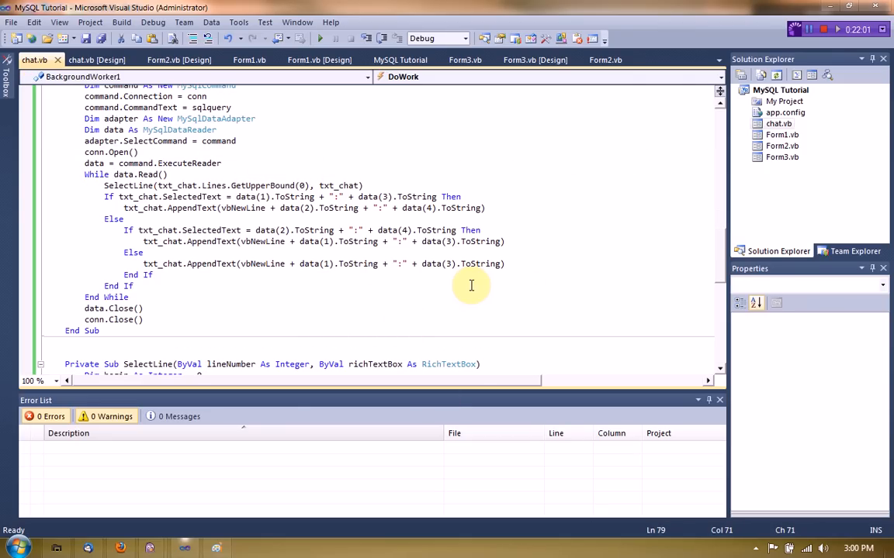
mouse_move(211, 252)
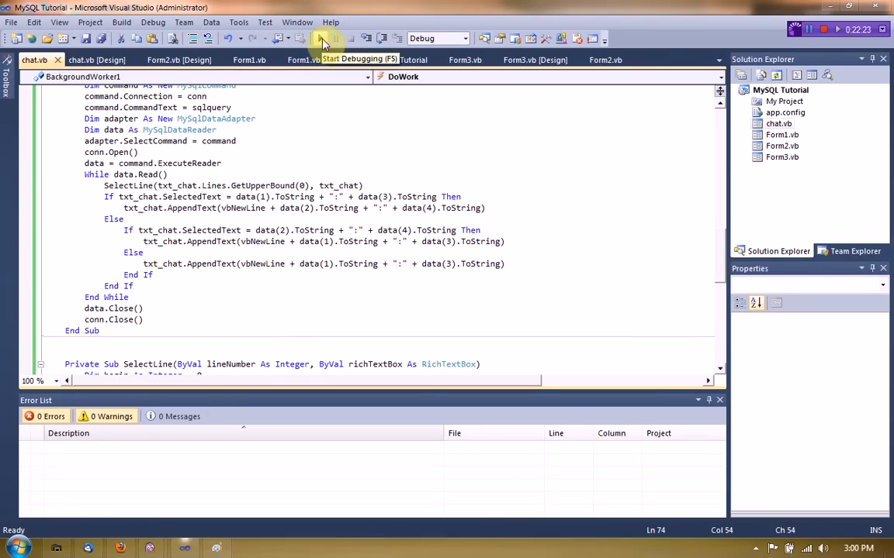
- Start debugging the MySQL Tutorial project so its login form appears
left_click(321, 39)
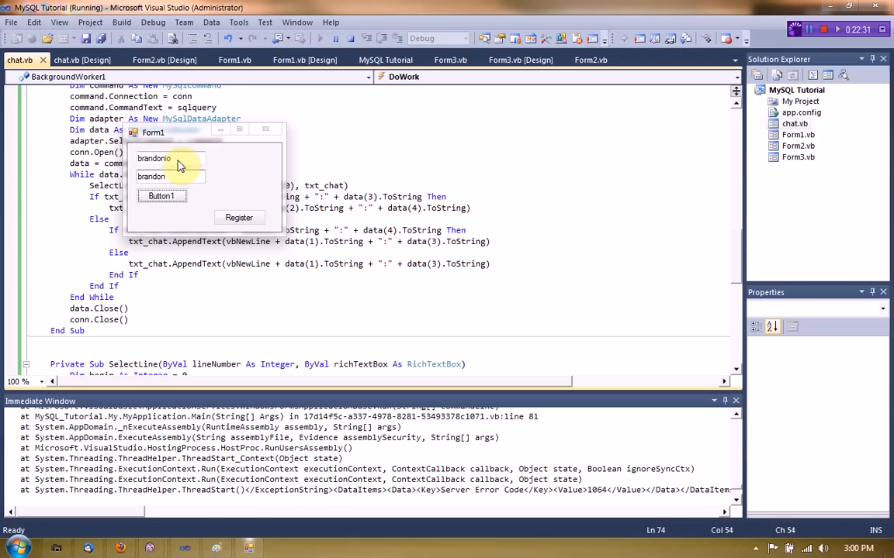
mouse_move(388, 258)
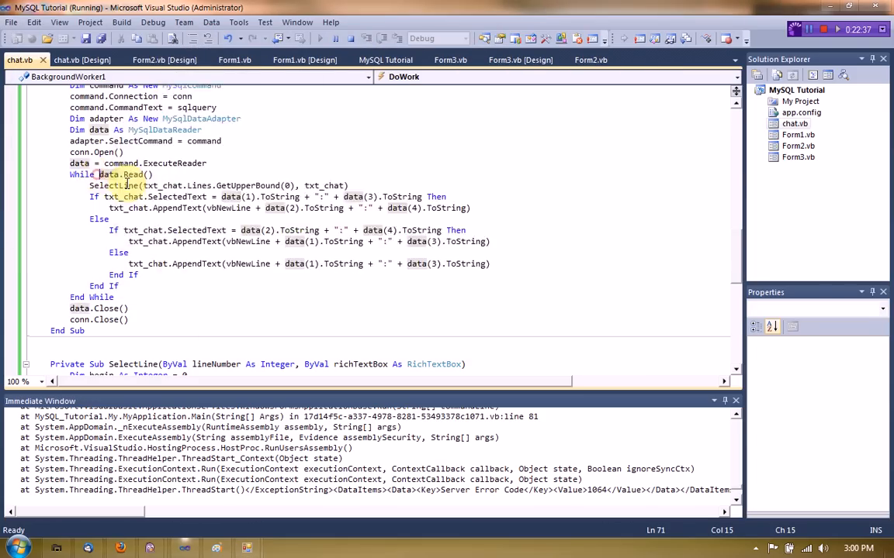
- Log in on Form1 to reach the user profile form while chat.vb stays open
scroll("down", 3)
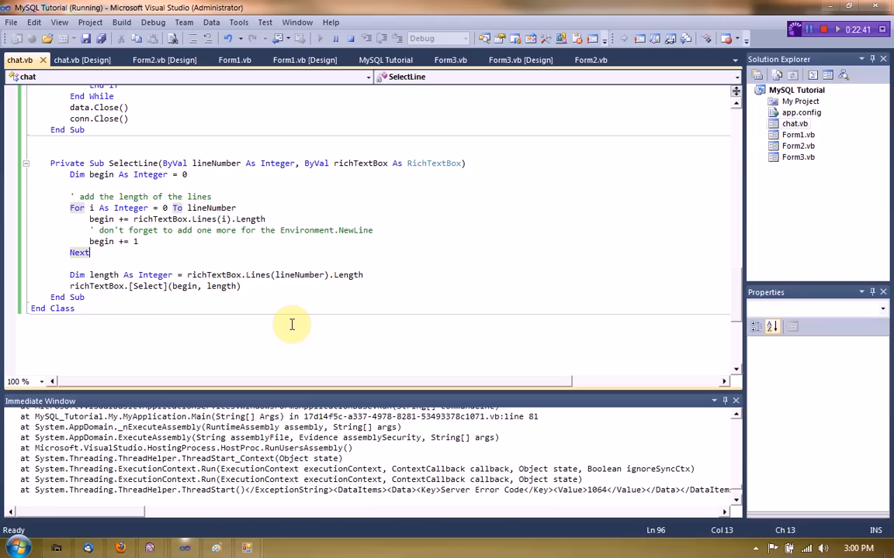
mouse_move(83, 168)
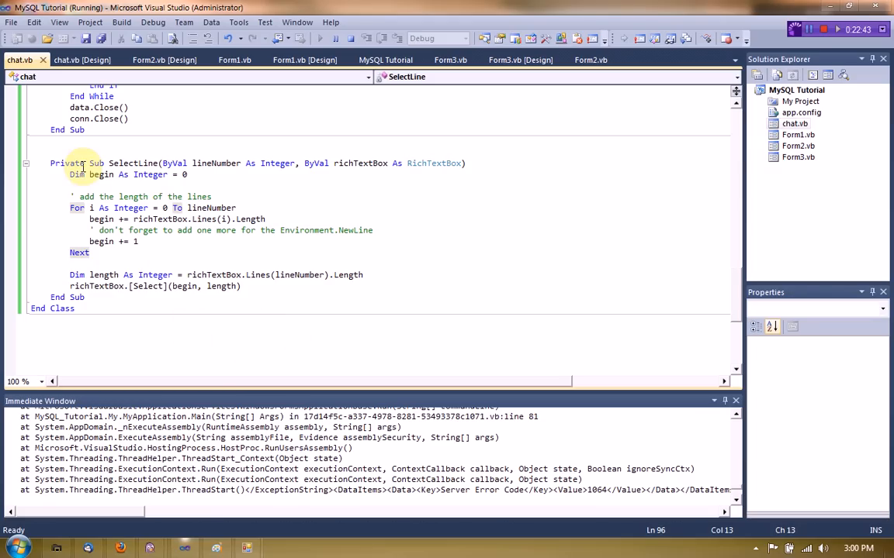
left_click(283, 304)
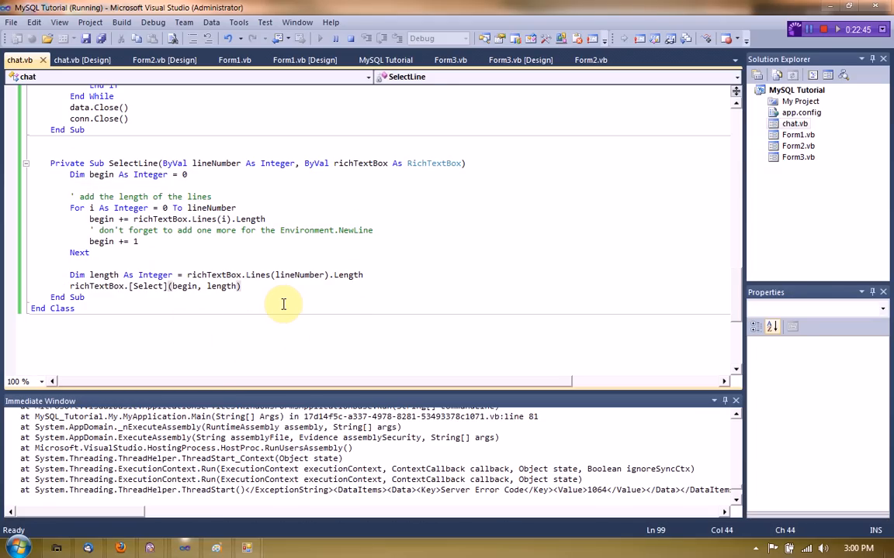
mouse_move(295, 305)
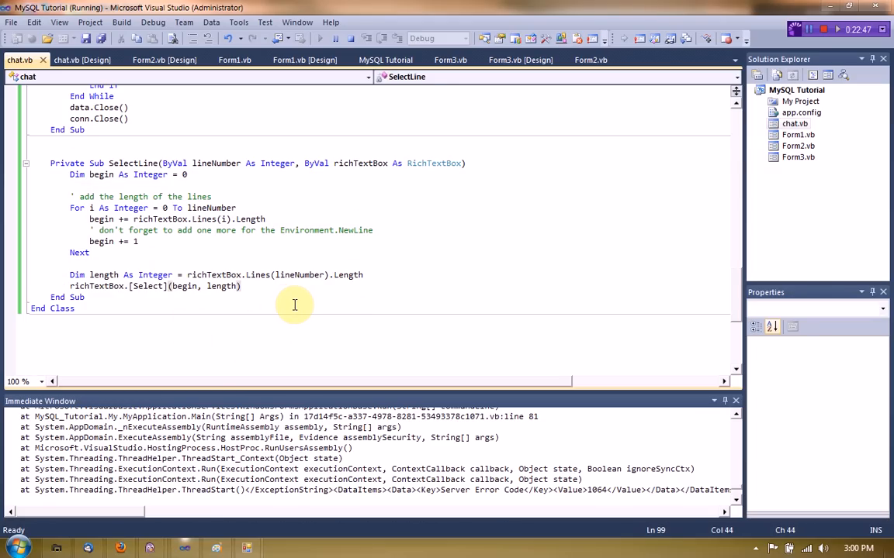
mouse_move(223, 307)
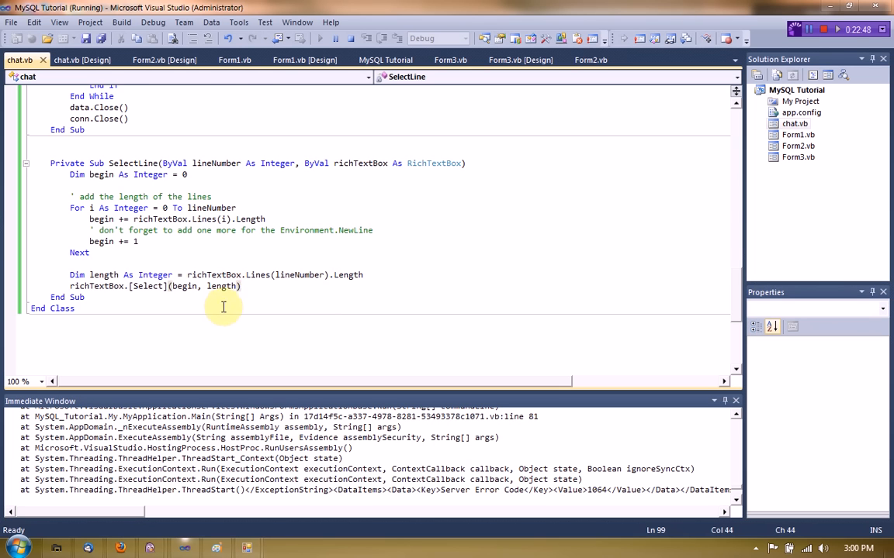
scroll("up", 3)
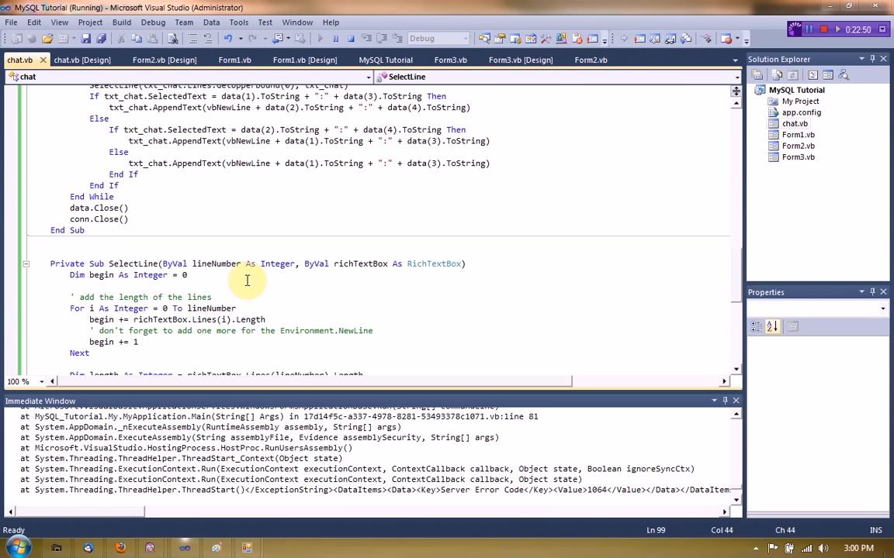
scroll("up", 3)
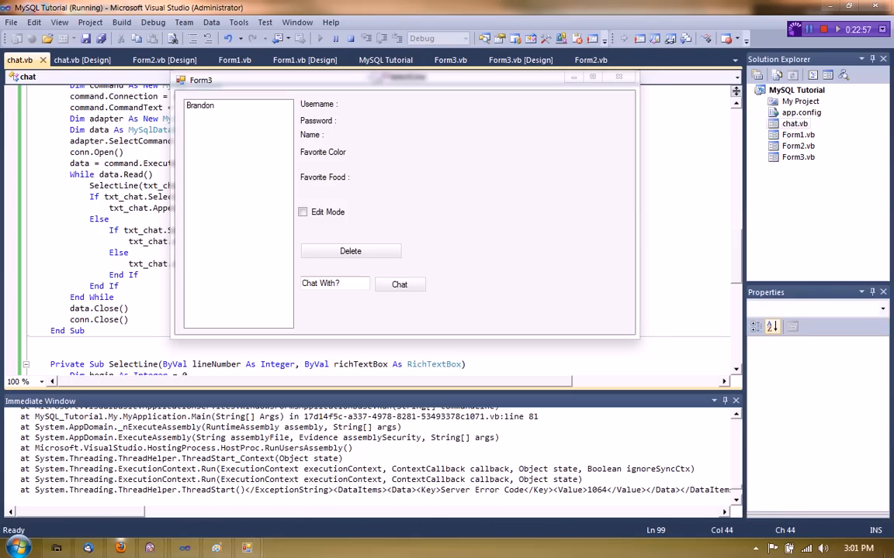
mouse_move(332, 317)
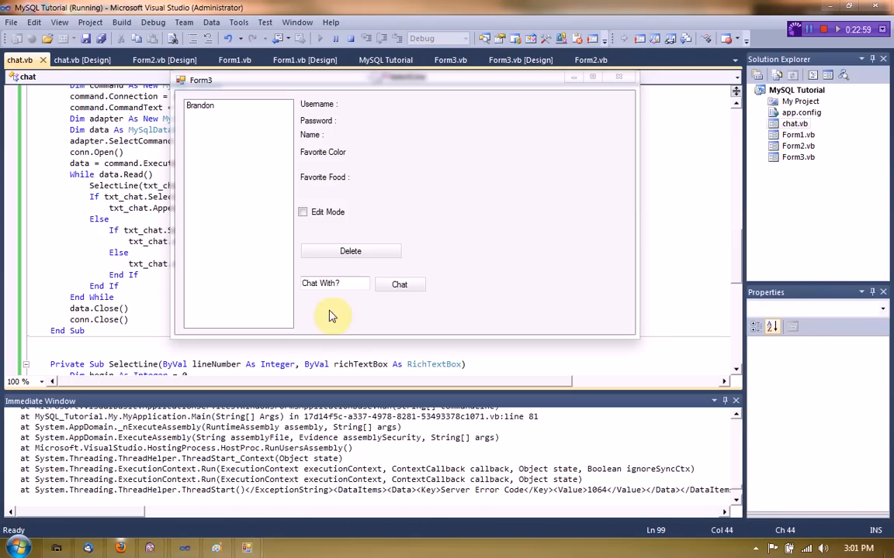
- Enter Rob as the chat partner on Form3 and open the chat window
type("Rob")
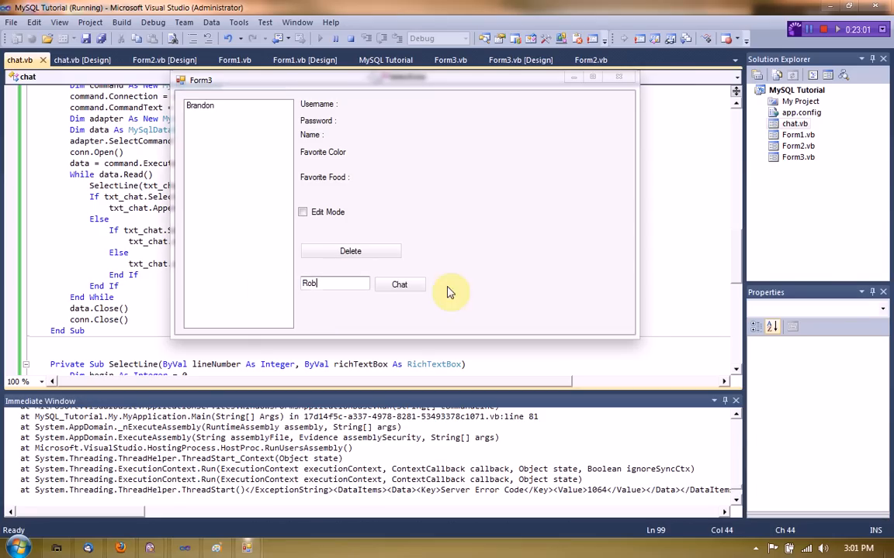
mouse_move(457, 344)
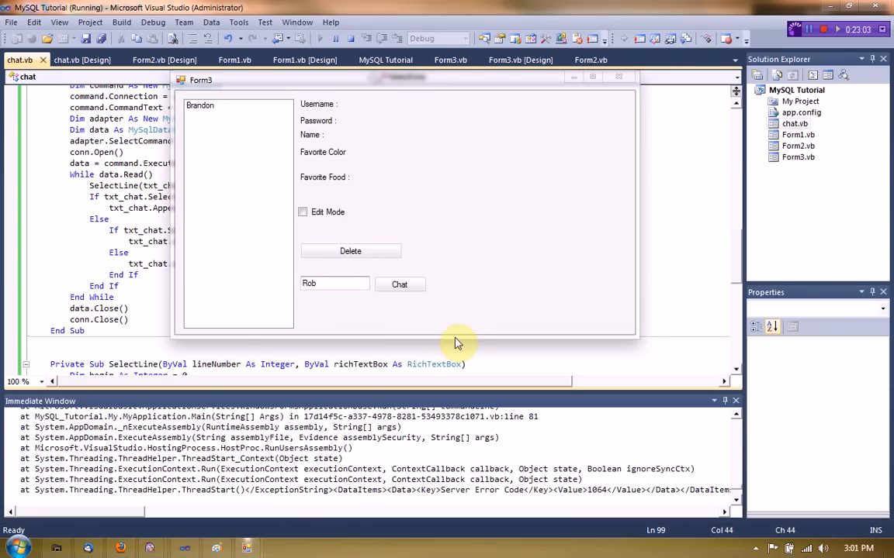
left_click(400, 284)
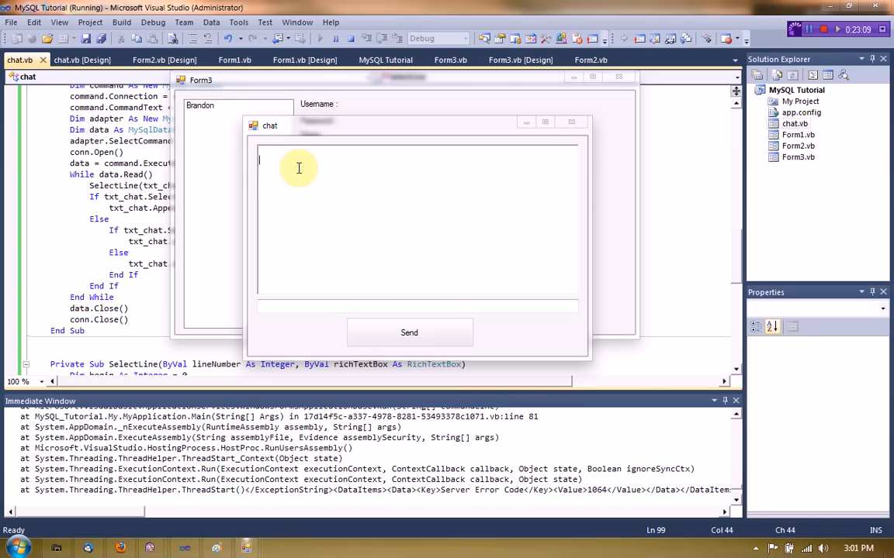
mouse_move(276, 186)
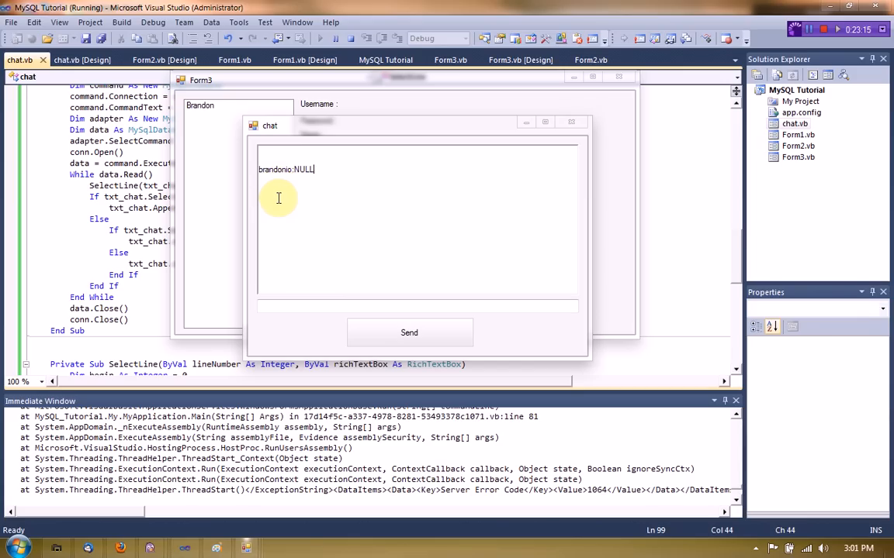
mouse_move(407, 239)
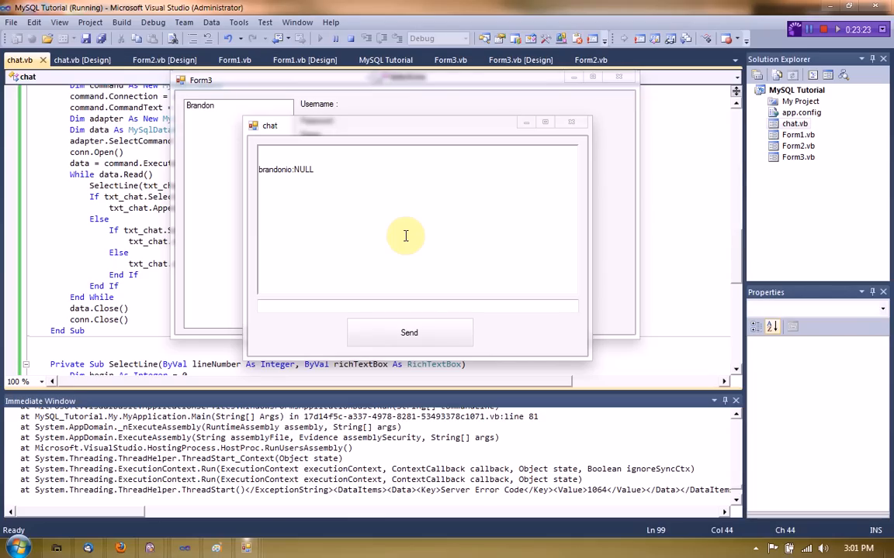
- Let the background worker fill the chat with 'brandonio NULL' lines, then focus the message box
left_click(410, 332)
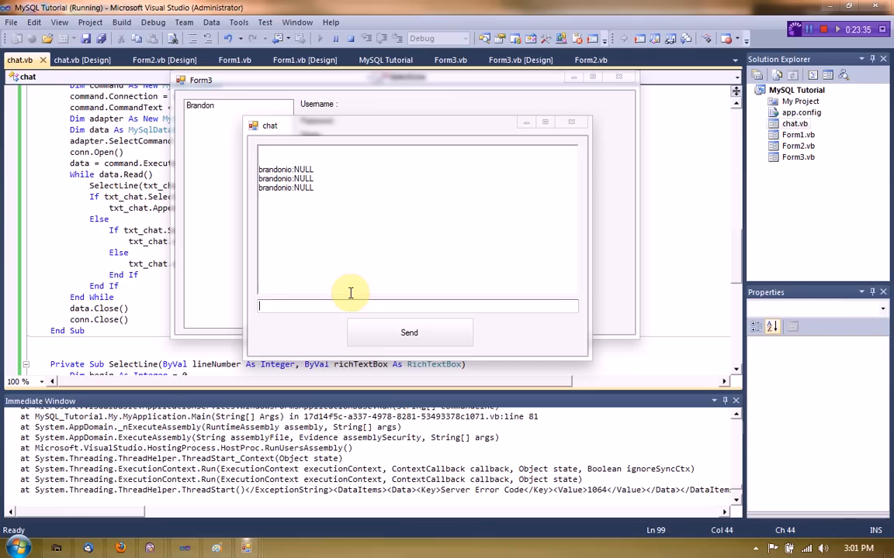
- Send 'Hey Rob' repeatedly so 'brandonio Hey Rob' lines accumulate in the chat window
type("Hey")
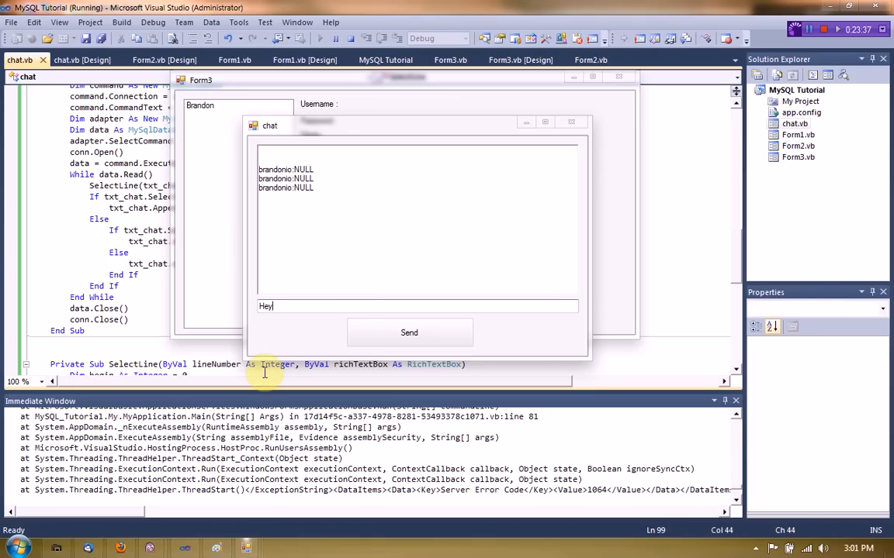
type("Rob")
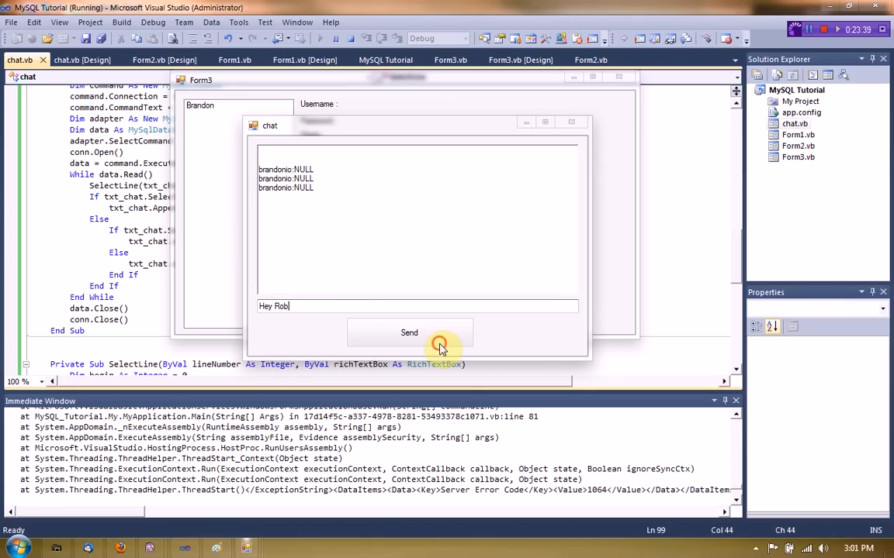
left_click(410, 332)
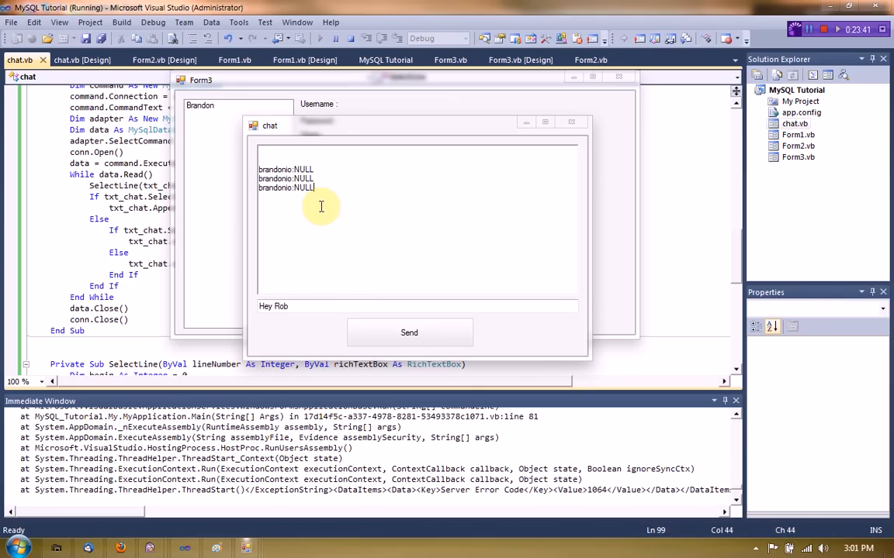
mouse_move(362, 267)
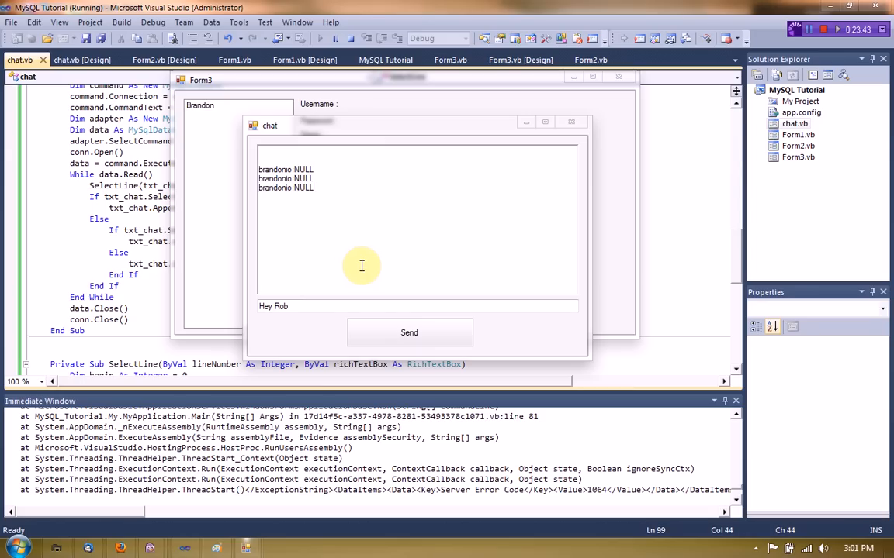
left_click(410, 332)
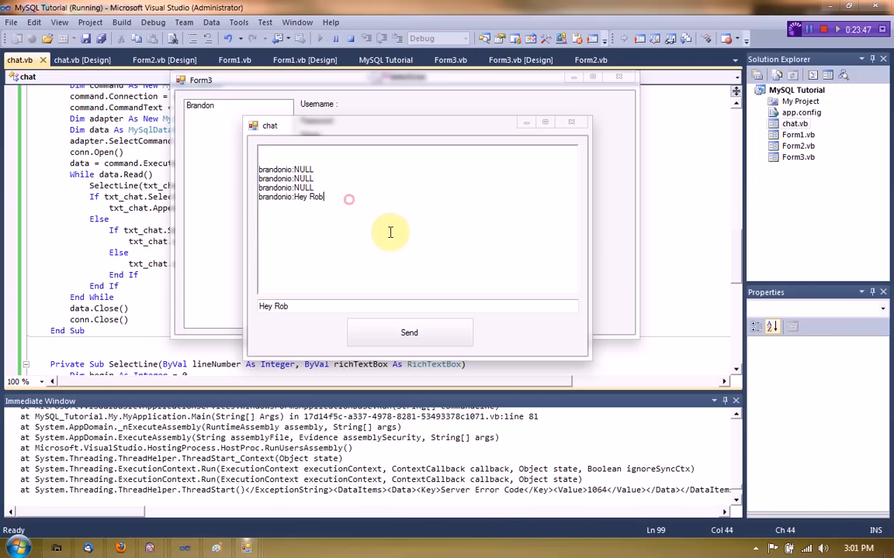
mouse_move(351, 261)
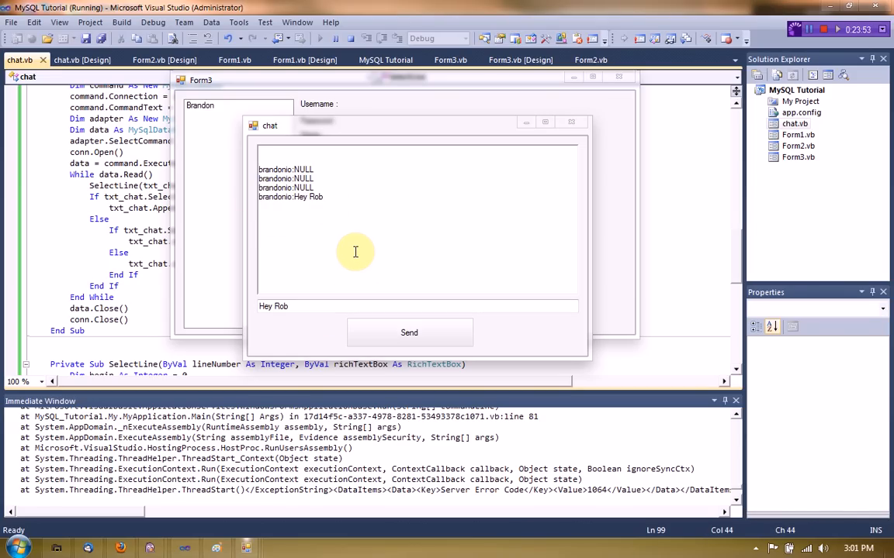
left_click(409, 332)
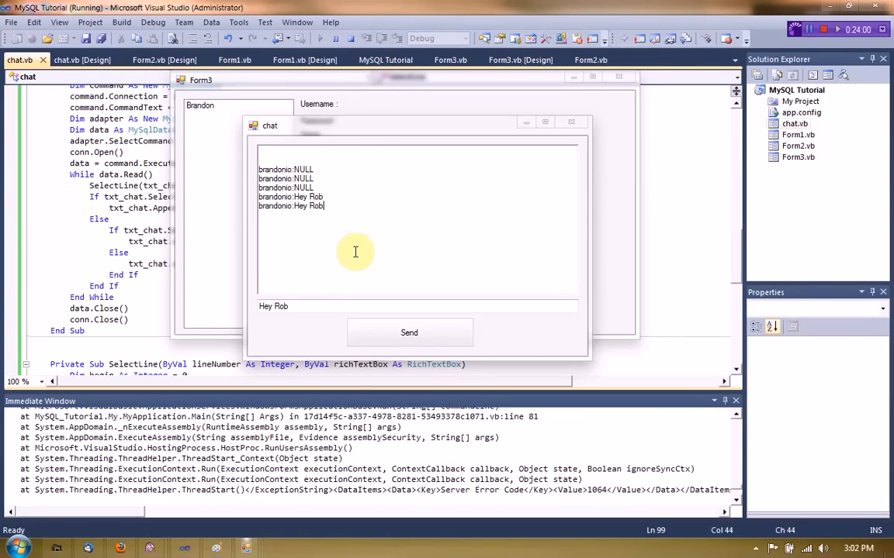
mouse_move(270, 225)
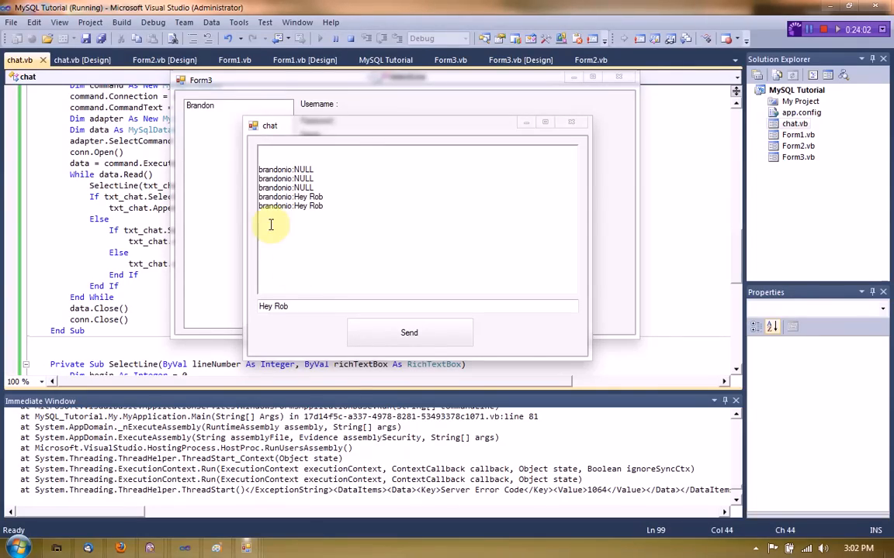
left_click(410, 332)
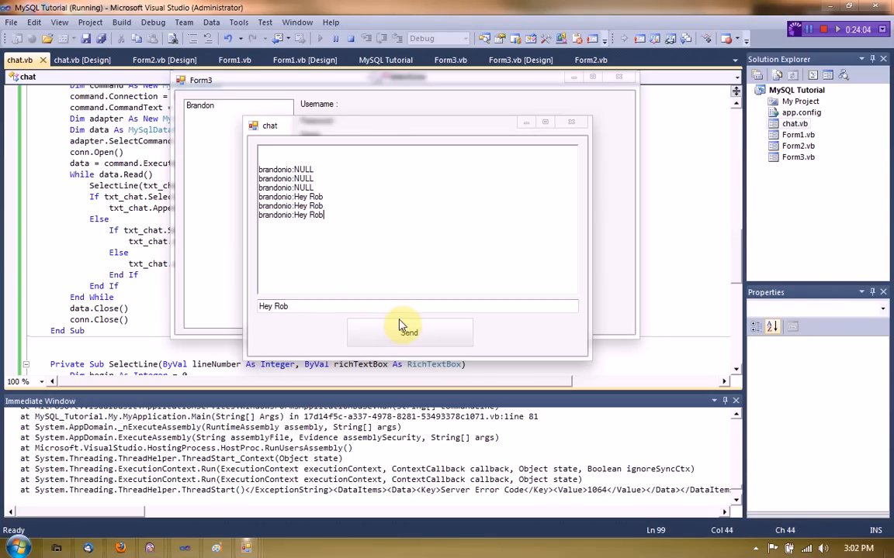
mouse_move(345, 232)
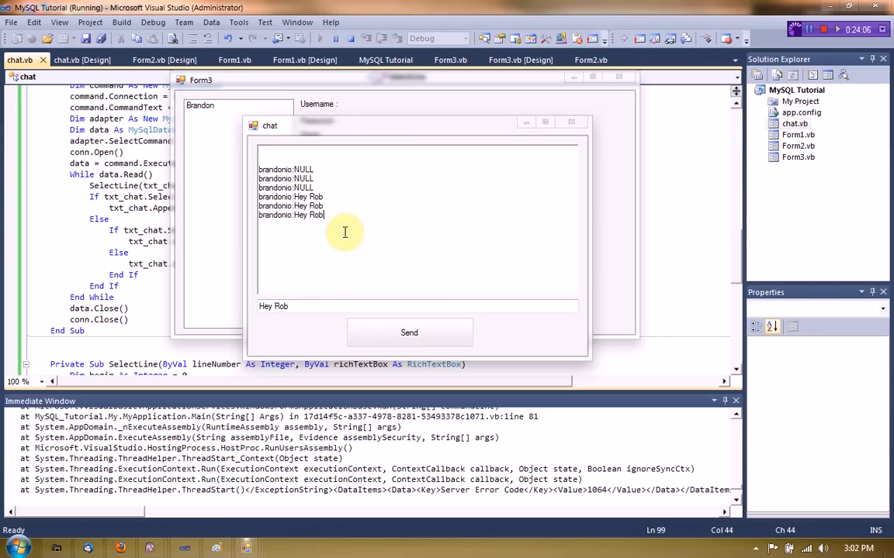
mouse_move(186, 261)
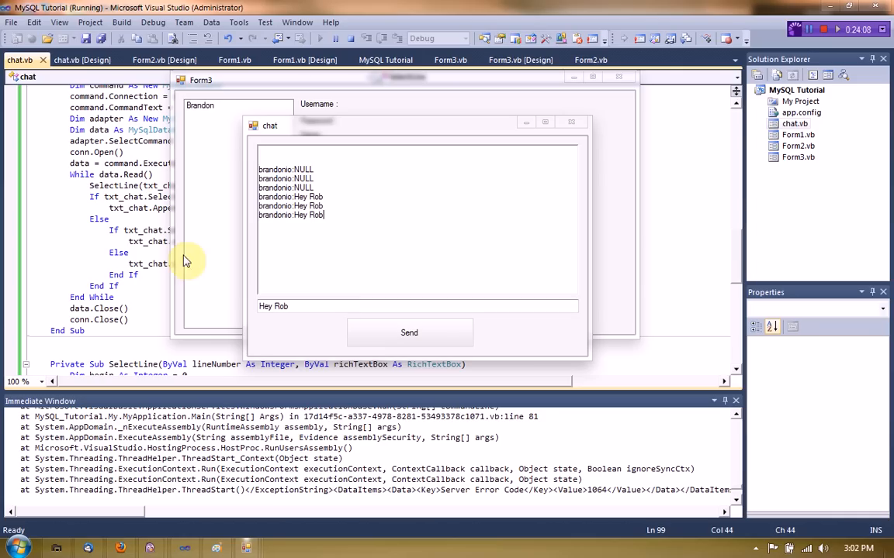
mouse_move(267, 245)
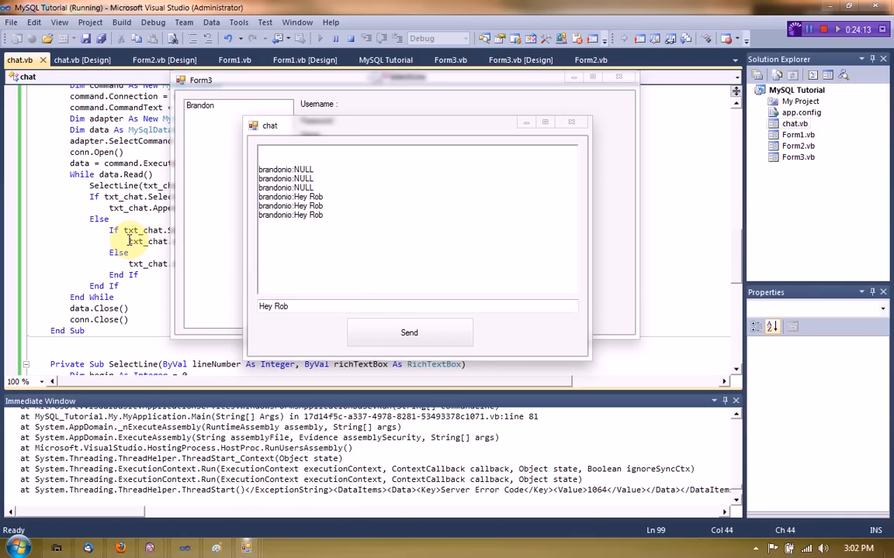
left_click(410, 332)
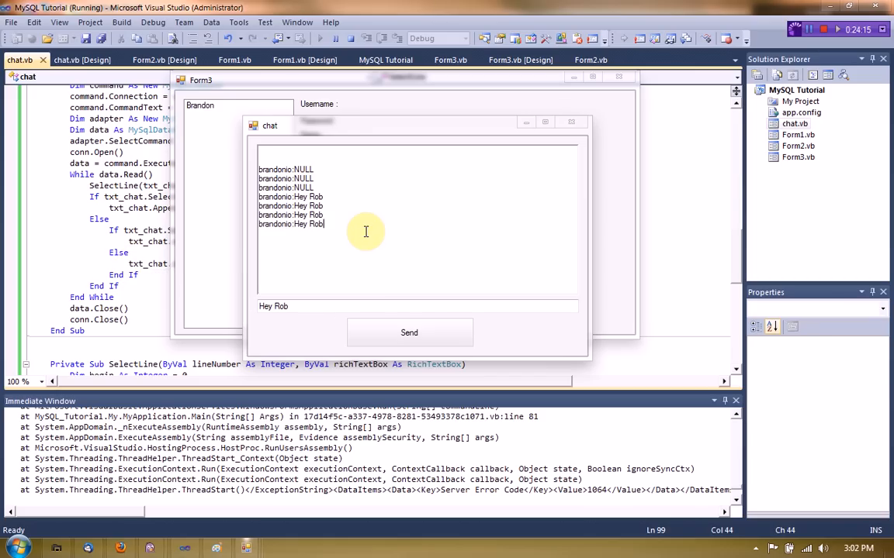
mouse_move(354, 232)
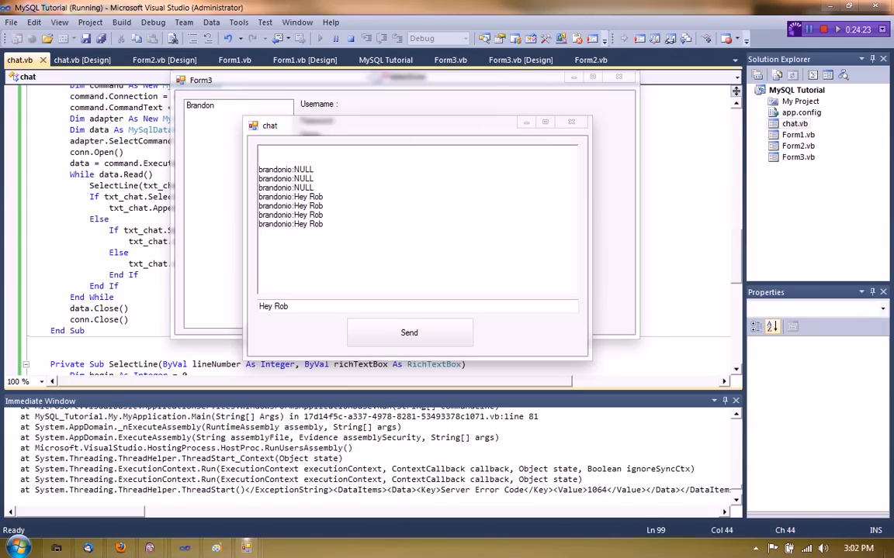
left_click(409, 332)
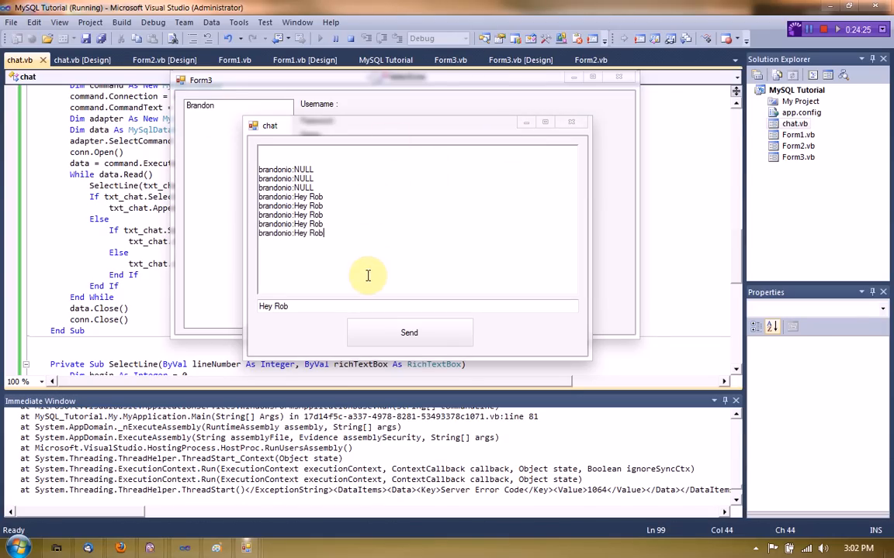
mouse_move(367, 276)
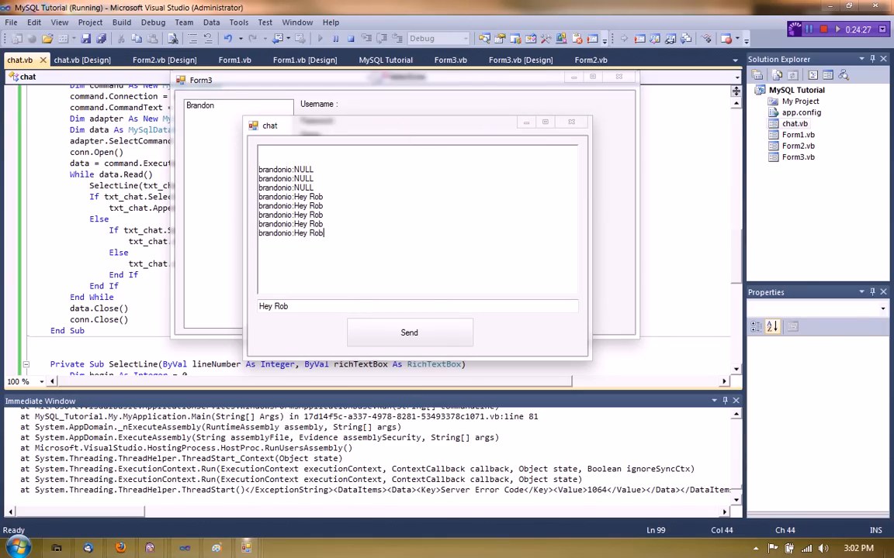
mouse_move(369, 259)
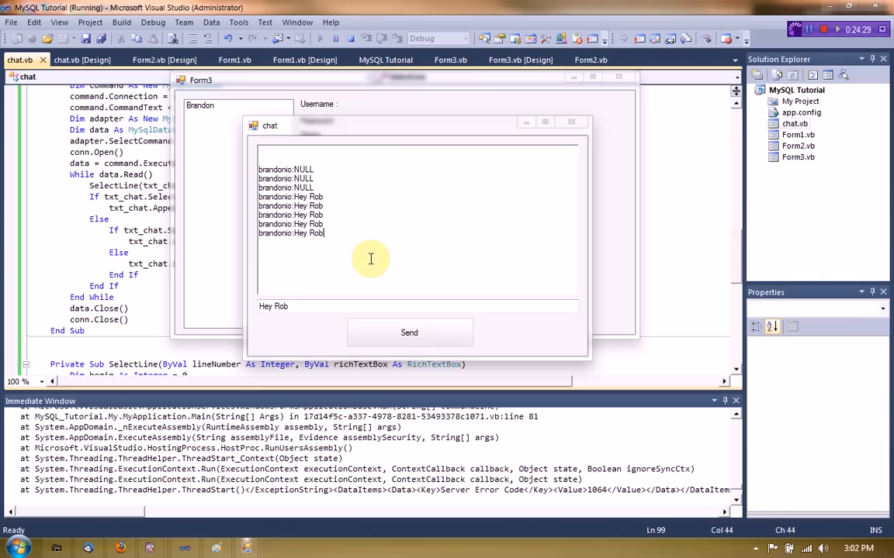
mouse_move(397, 250)
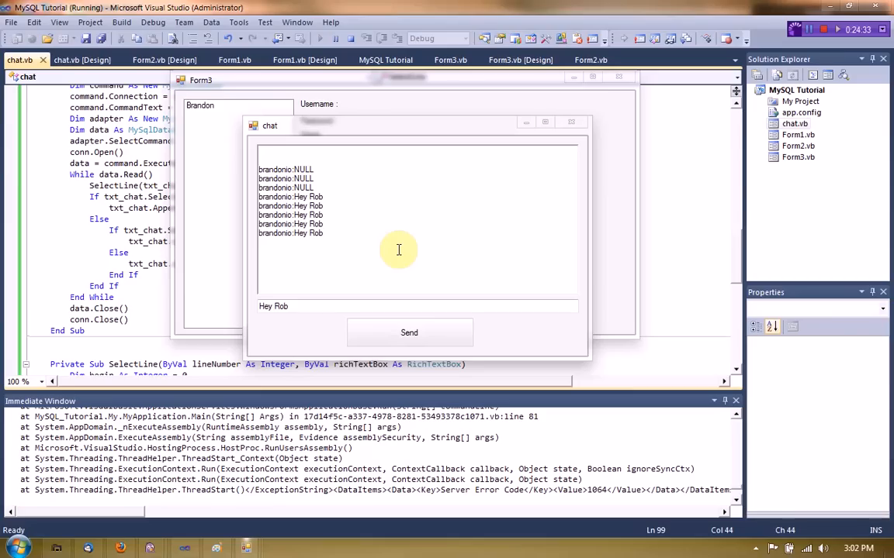
left_click(410, 332)
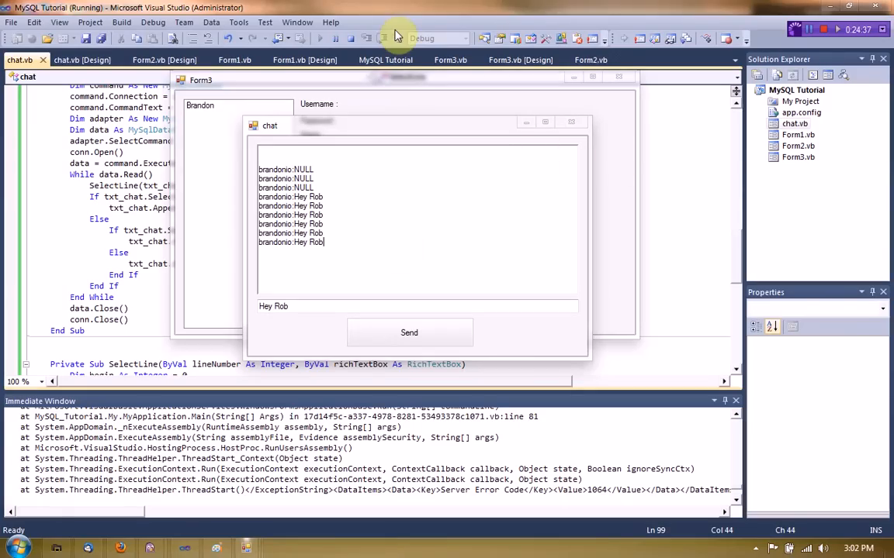
mouse_move(350, 282)
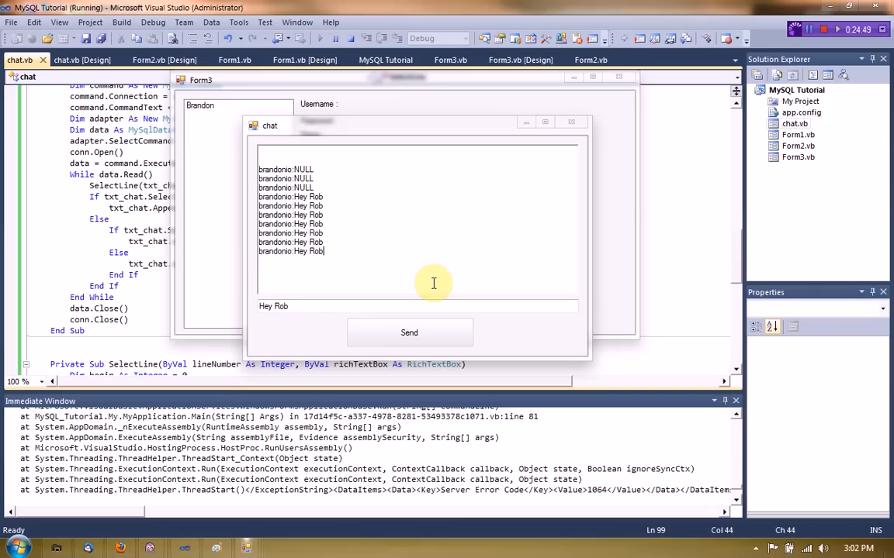
mouse_move(422, 189)
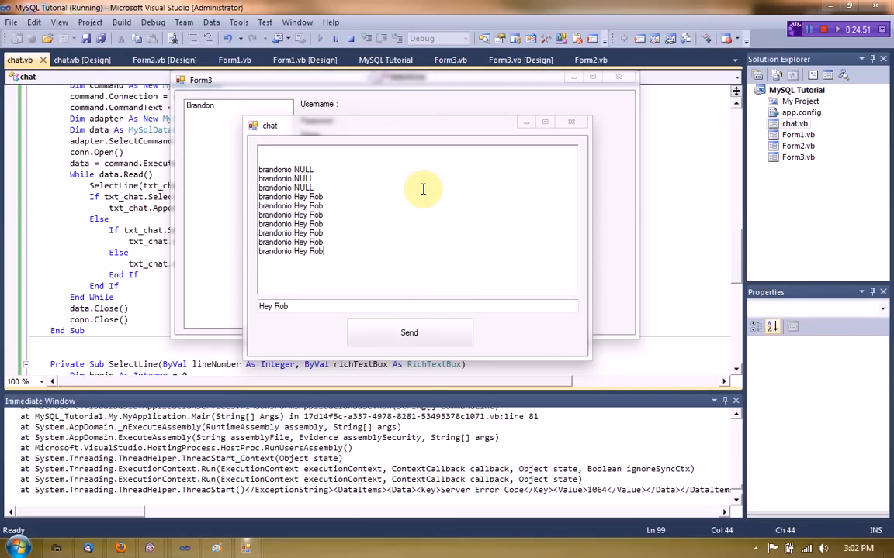
mouse_move(441, 262)
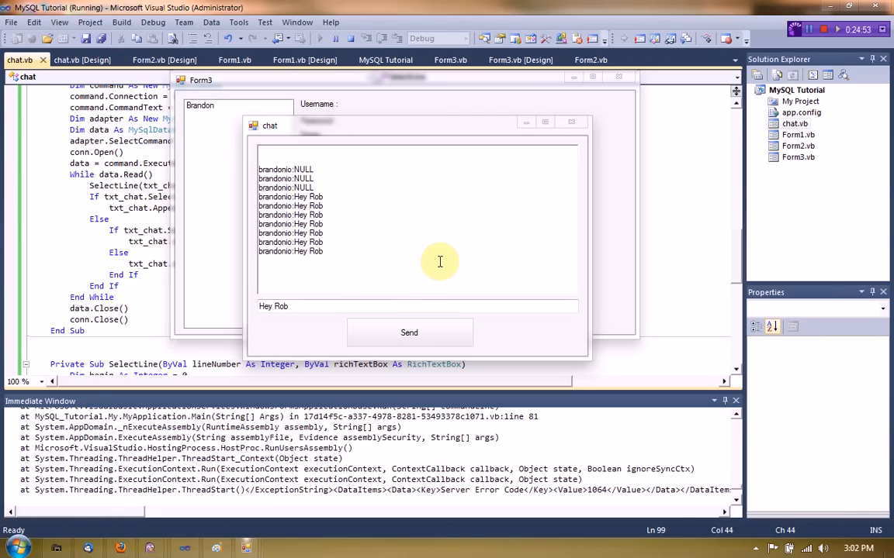
left_click(409, 332)
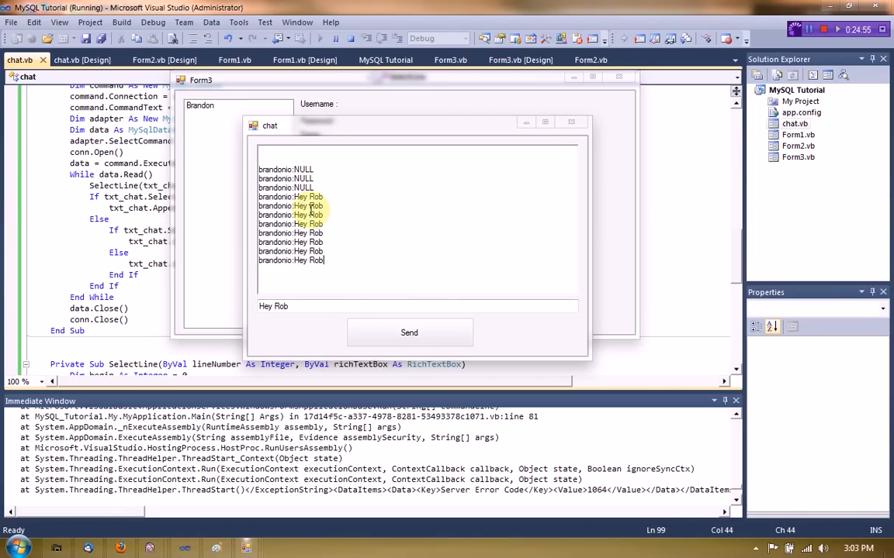
mouse_move(382, 301)
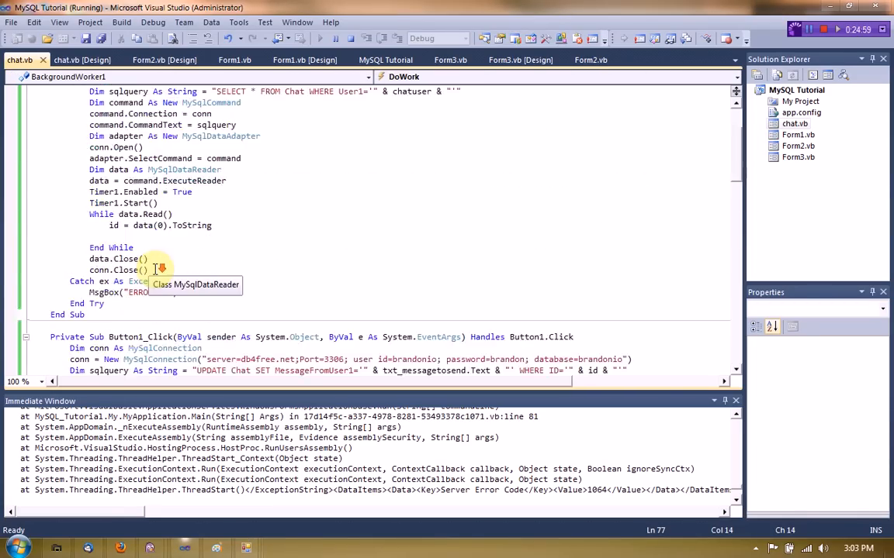
- Glance through chat.vb, then close the Paint sketch without saving
scroll("up", 3)
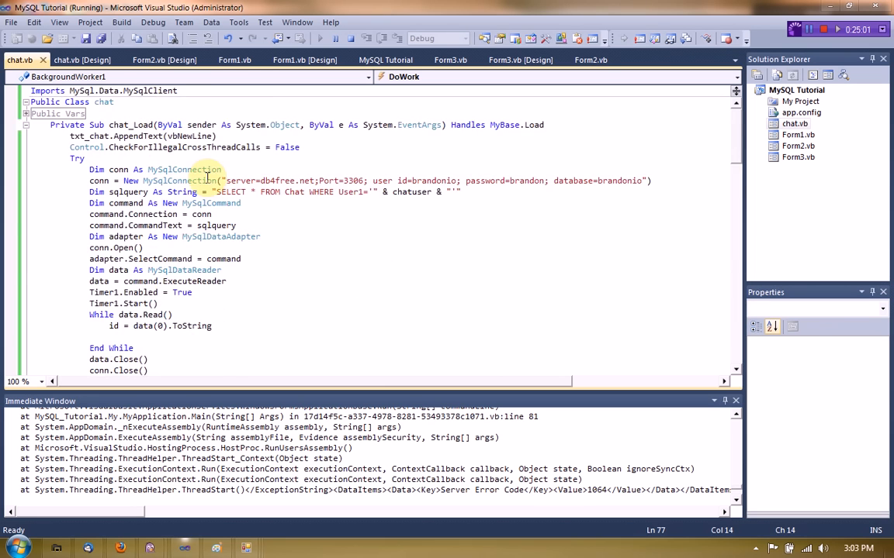
scroll("down", 3)
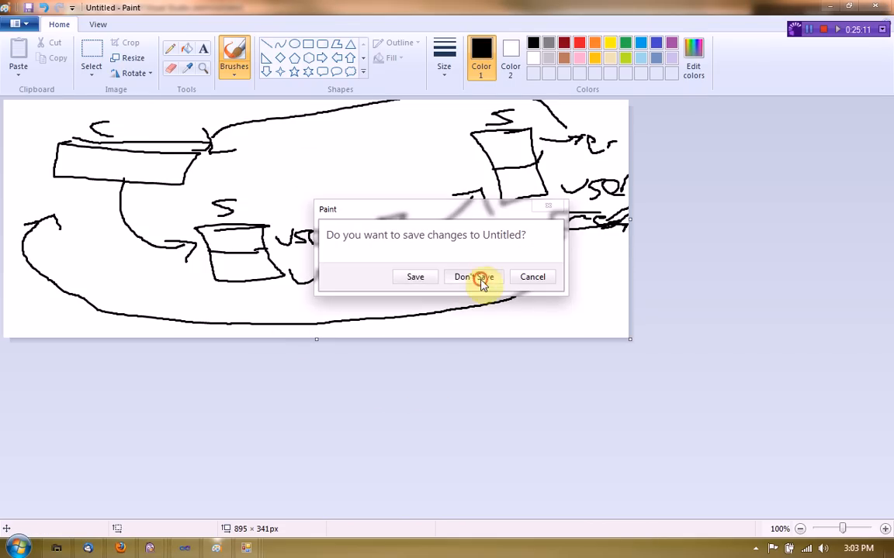
left_click(473, 276)
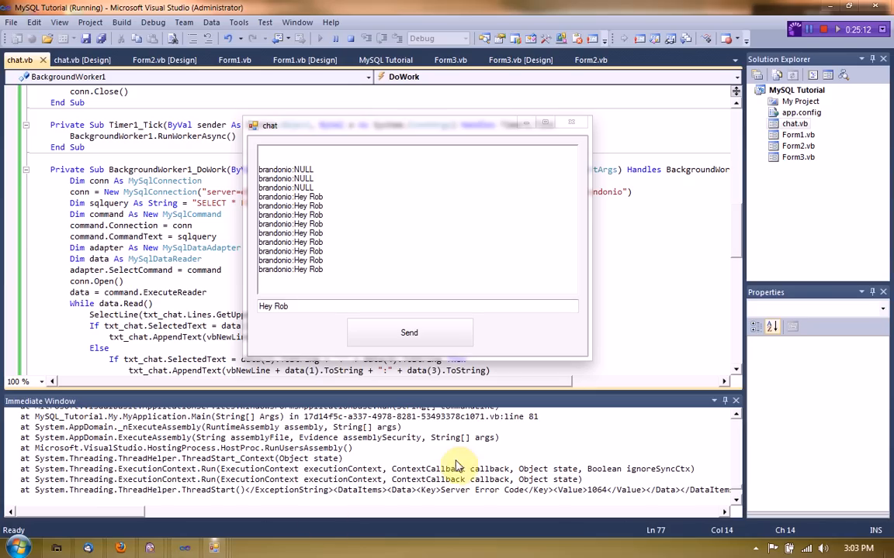